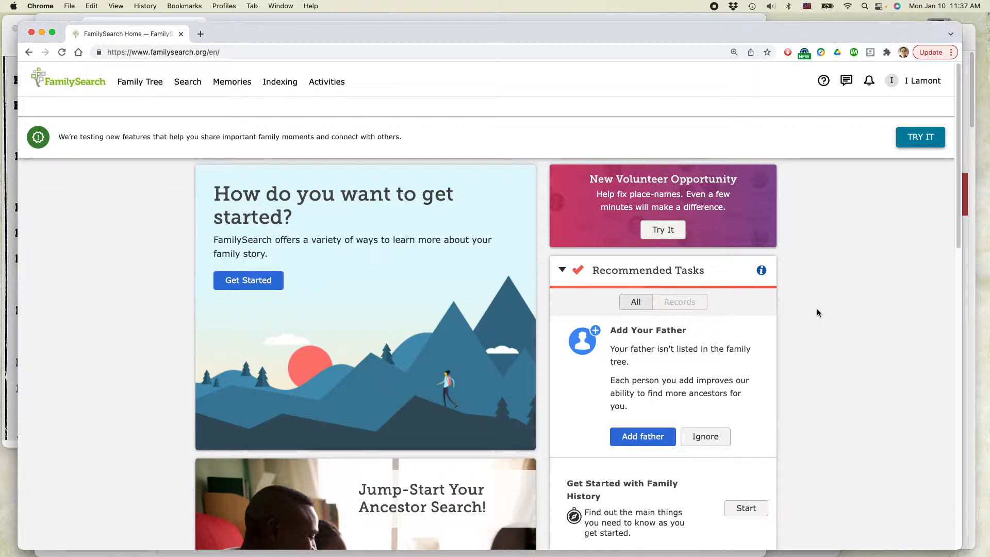
pyautogui.moveTo(819, 347)
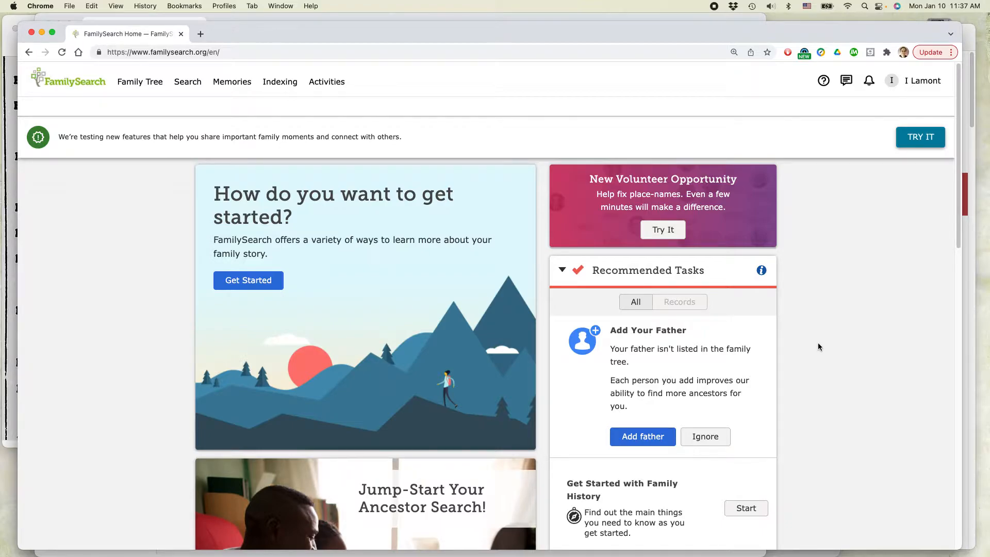
pyautogui.moveTo(813, 341)
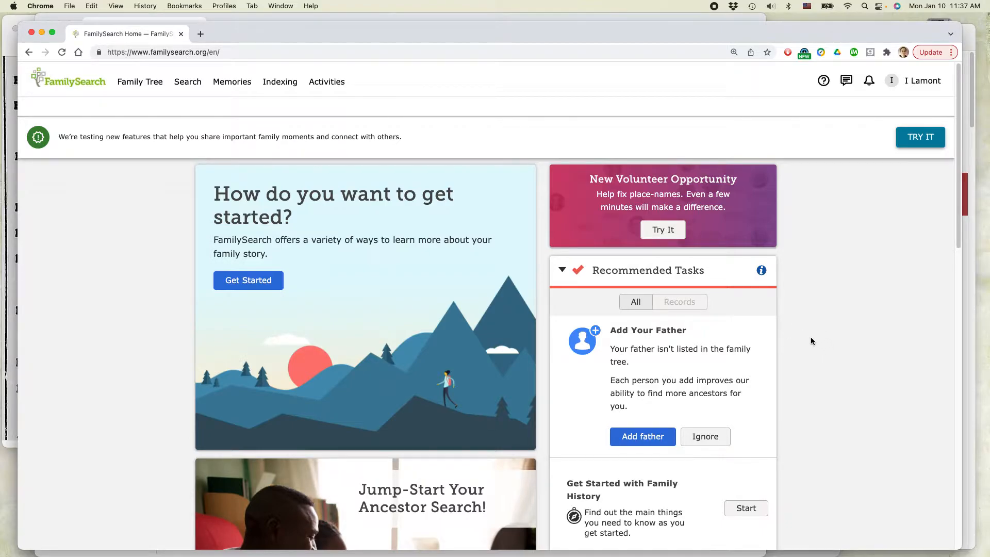
pyautogui.moveTo(859, 303)
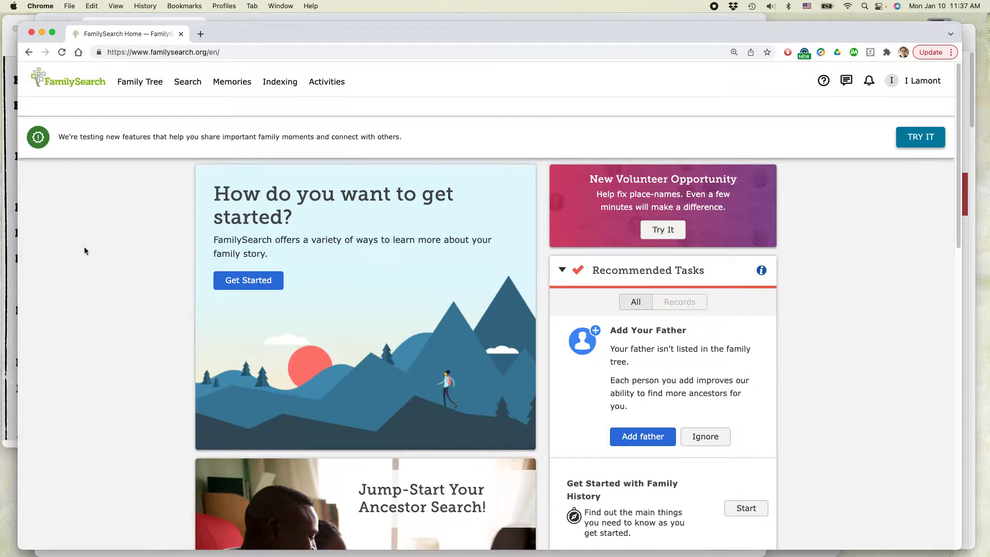
pyautogui.moveTo(272, 46)
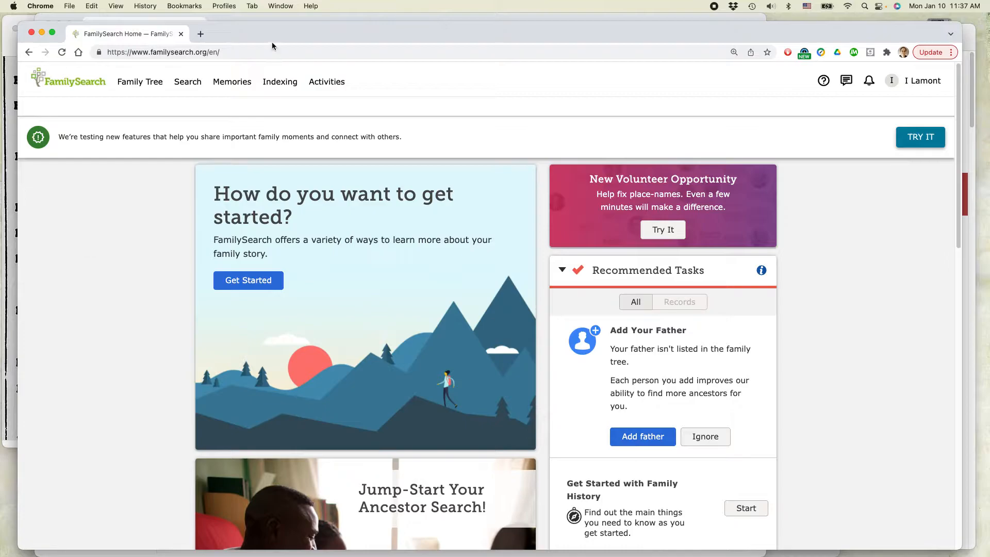
# Step: Go to Search > Records to reach the Search Historical Records page
pyautogui.click(188, 82)
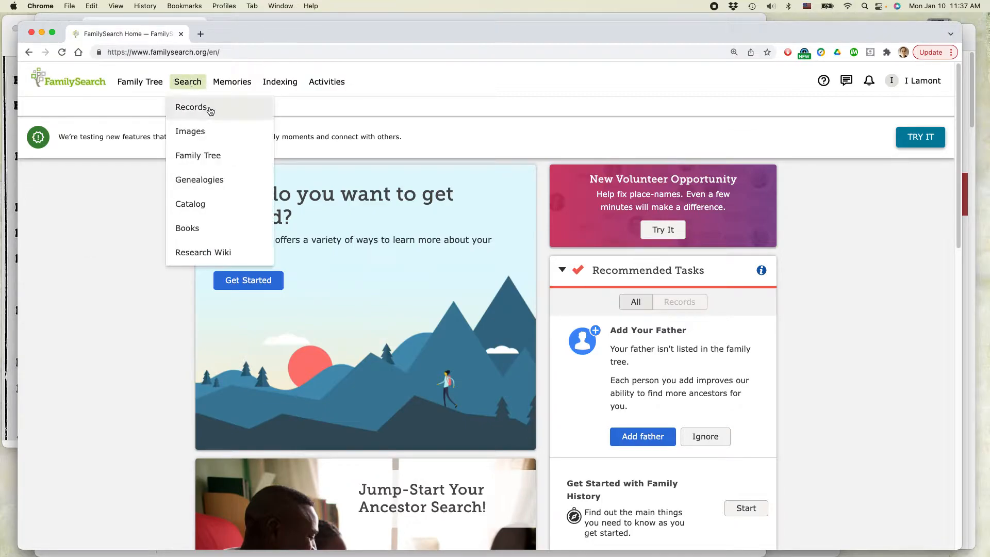
pyautogui.click(191, 107)
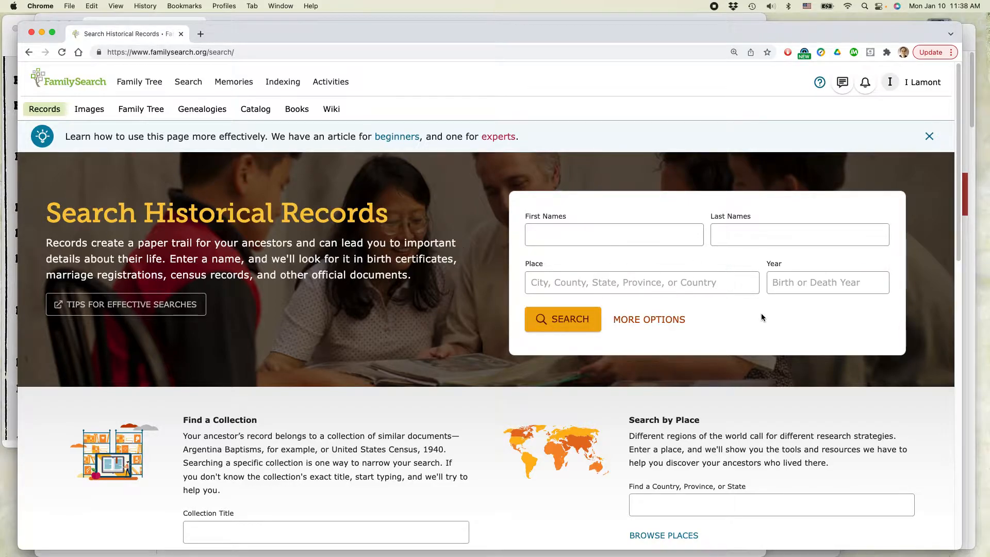
pyautogui.moveTo(691, 264)
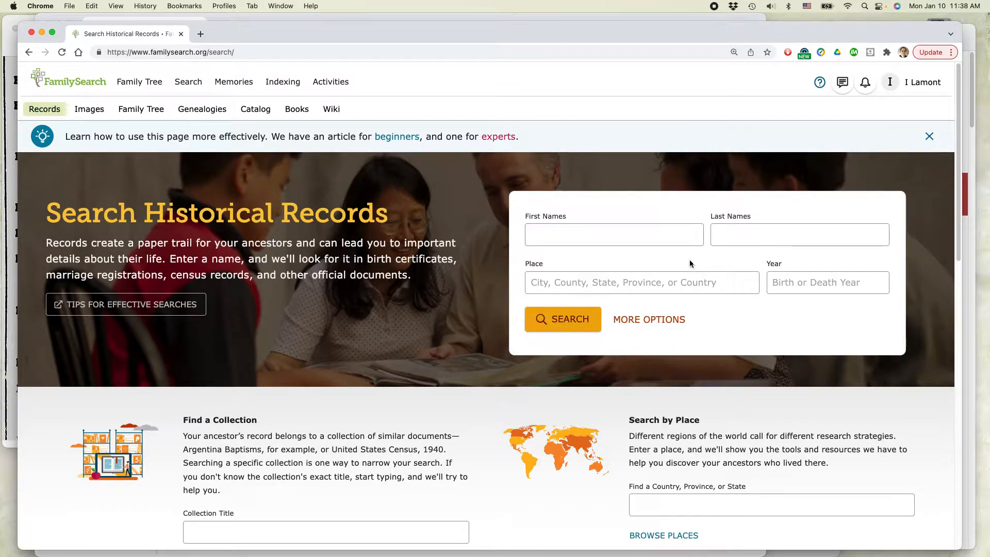
pyautogui.moveTo(651, 323)
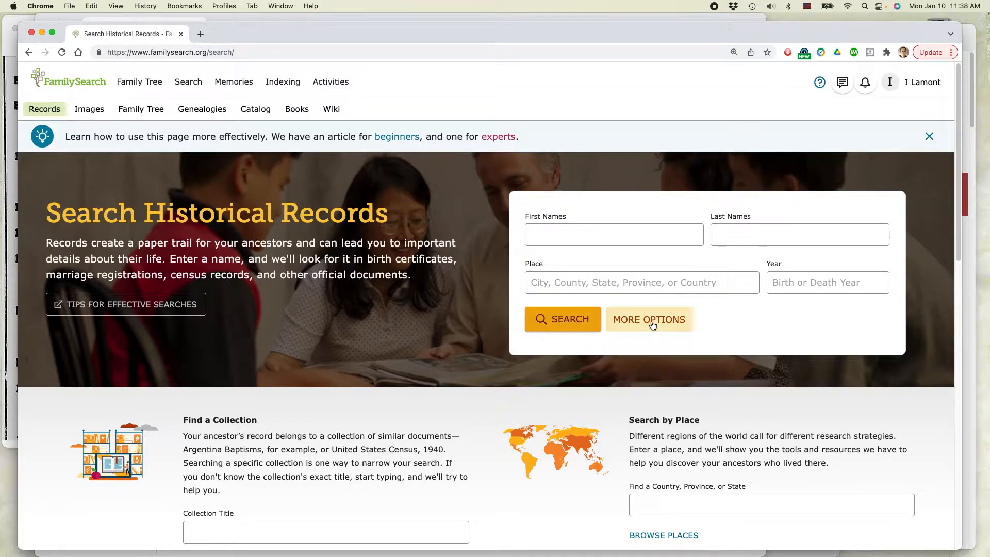
# Step: Expand More Options and fill First Names 'John' and Last Names 'Wallace'
pyautogui.click(649, 319)
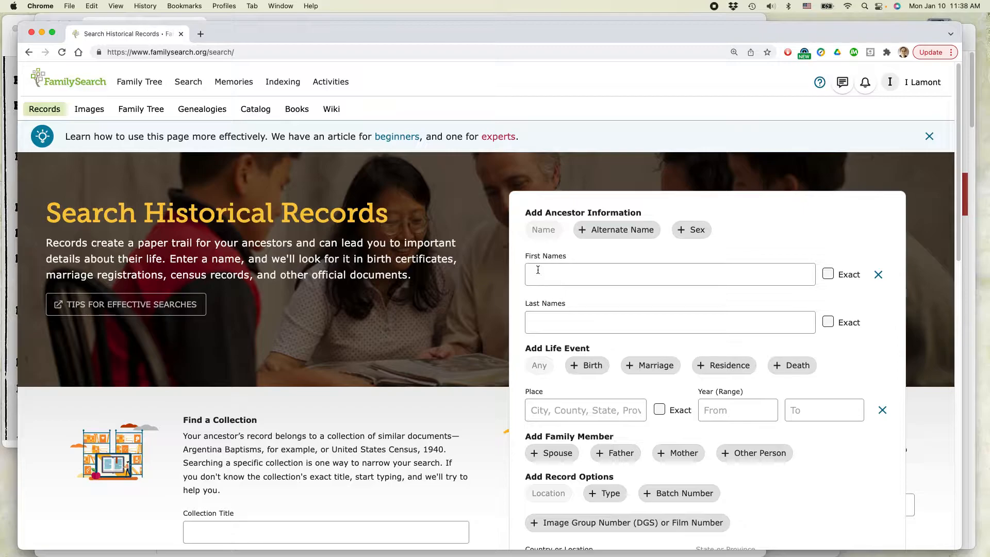
pyautogui.click(670, 274)
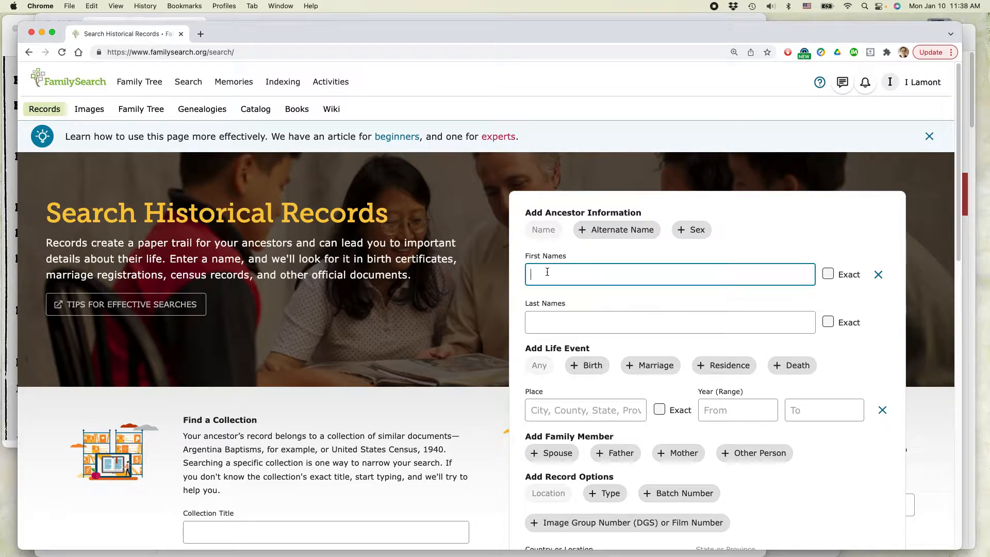
pyautogui.write('John')
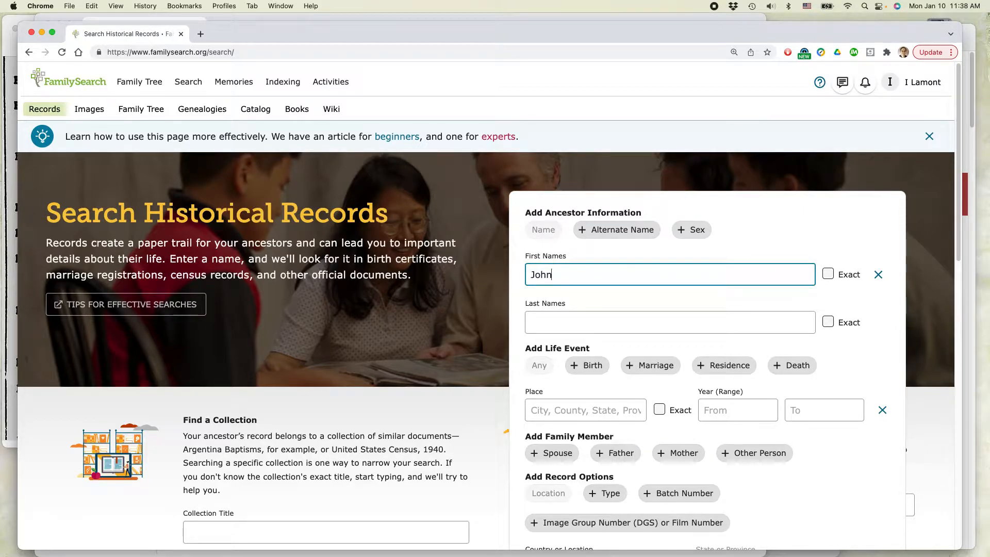
pyautogui.click(670, 323)
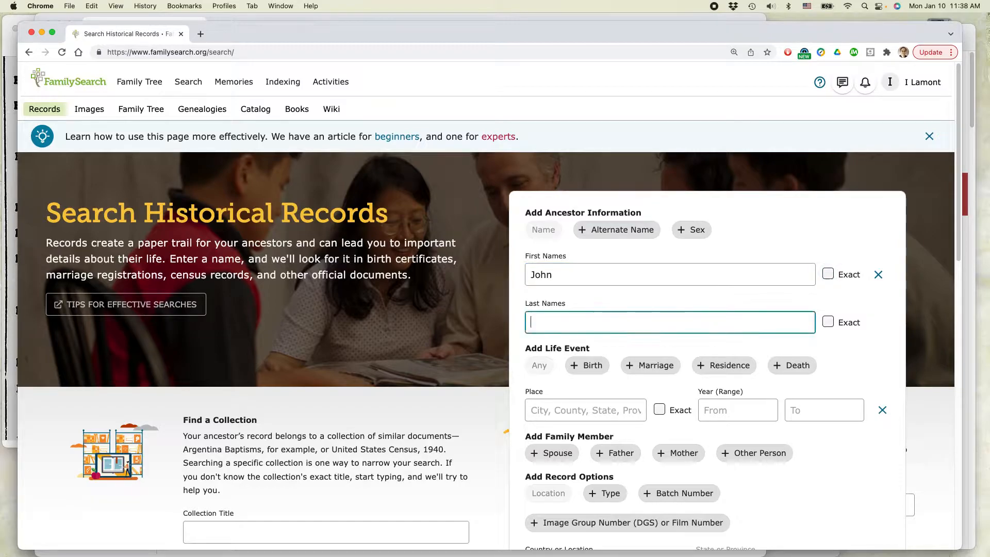
pyautogui.write('Wallace')
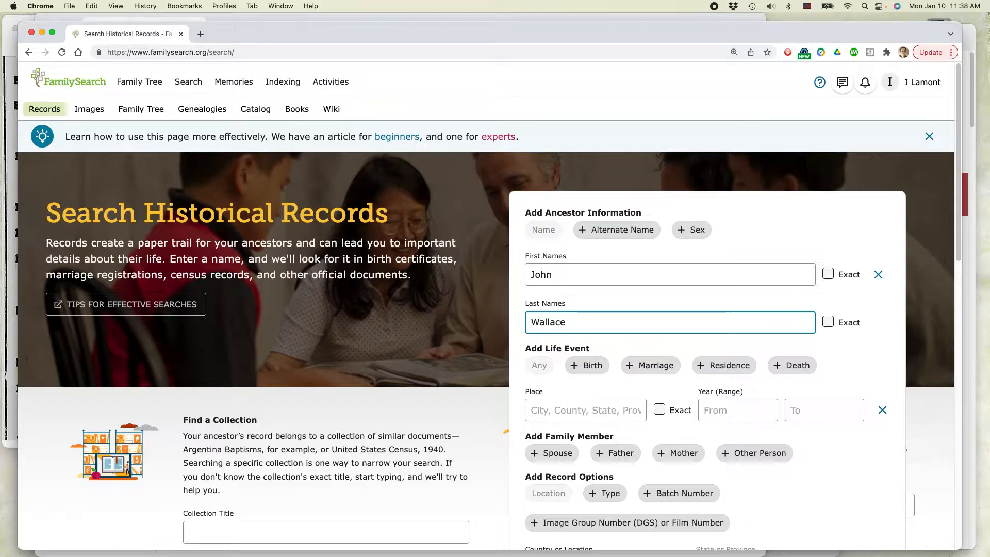
pyautogui.moveTo(591, 270)
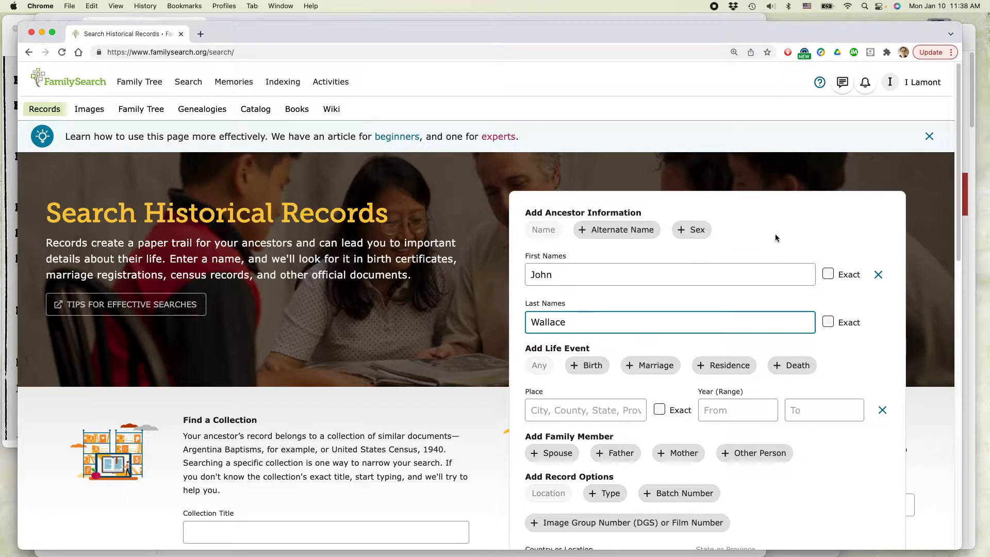
pyautogui.moveTo(774, 236)
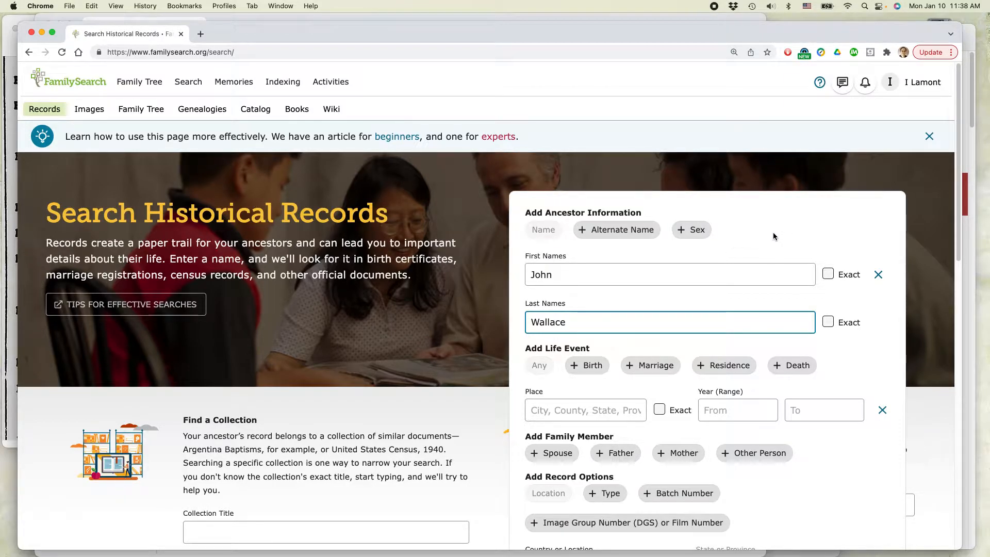
pyautogui.scroll(-3)
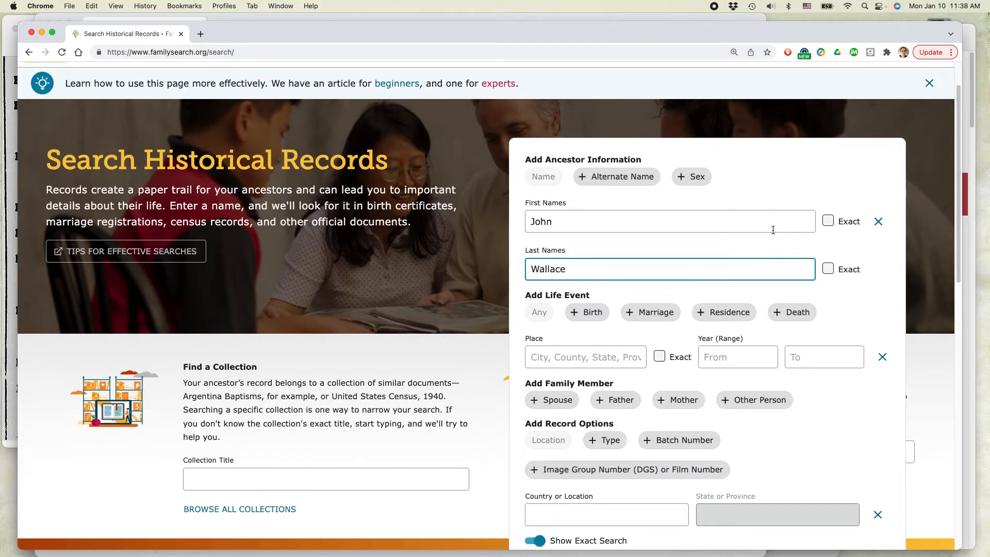
pyautogui.click(670, 221)
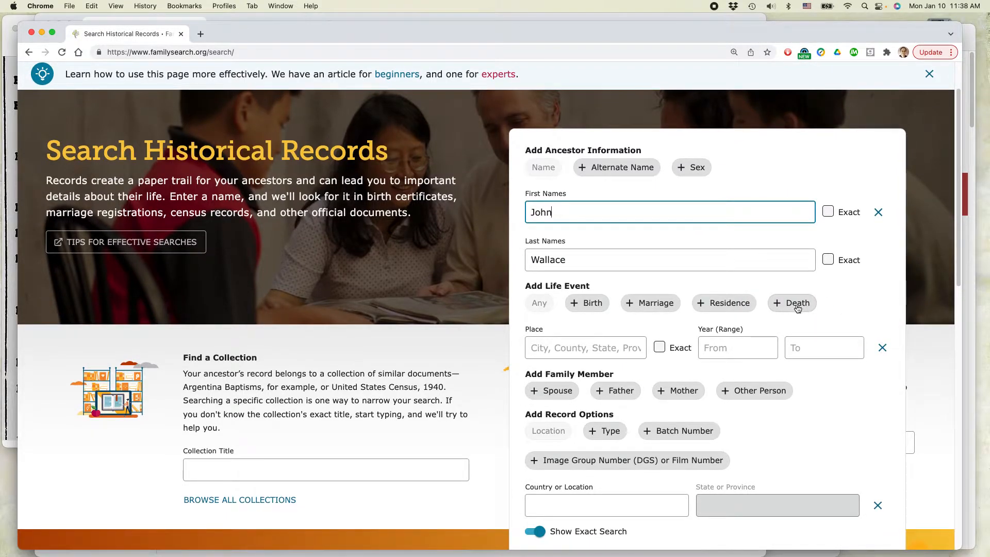
# Step: Add a Death life event with place 'New York' and year range 1880–1892
pyautogui.click(792, 303)
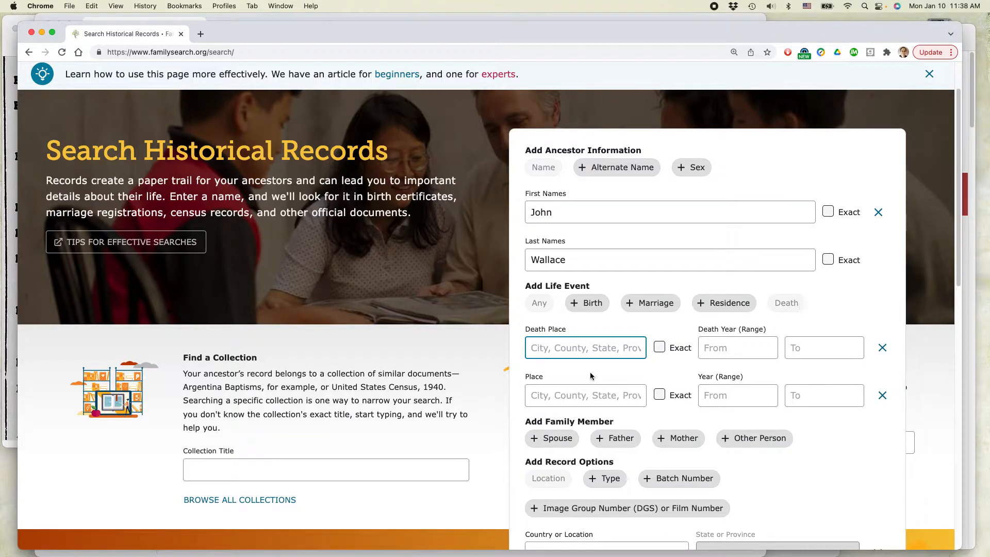
pyautogui.write('New York')
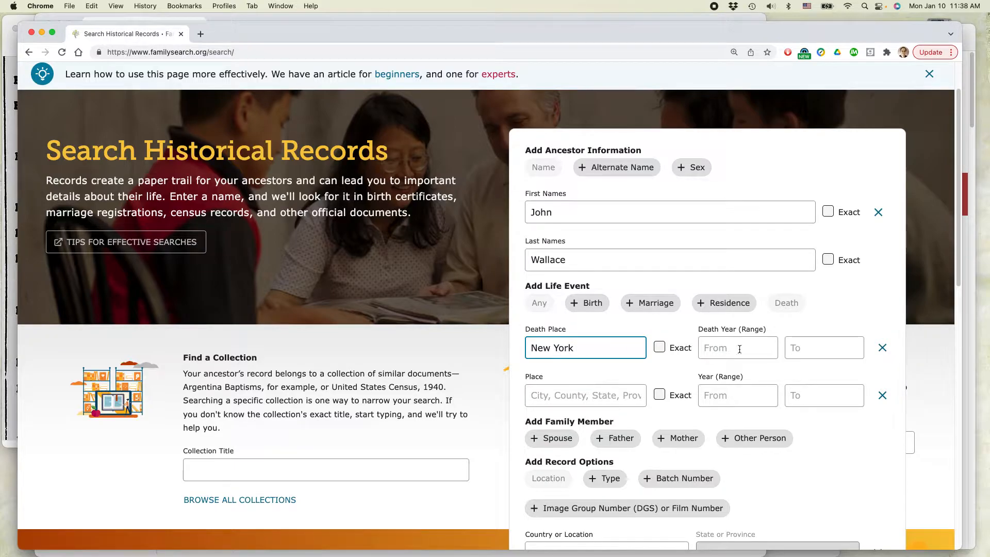
pyautogui.write('1880')
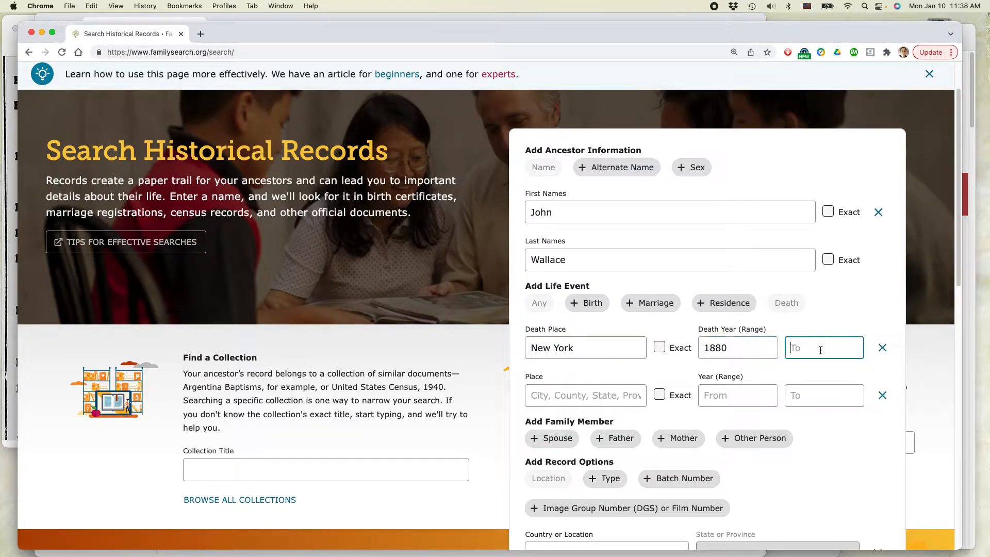
pyautogui.write('1892')
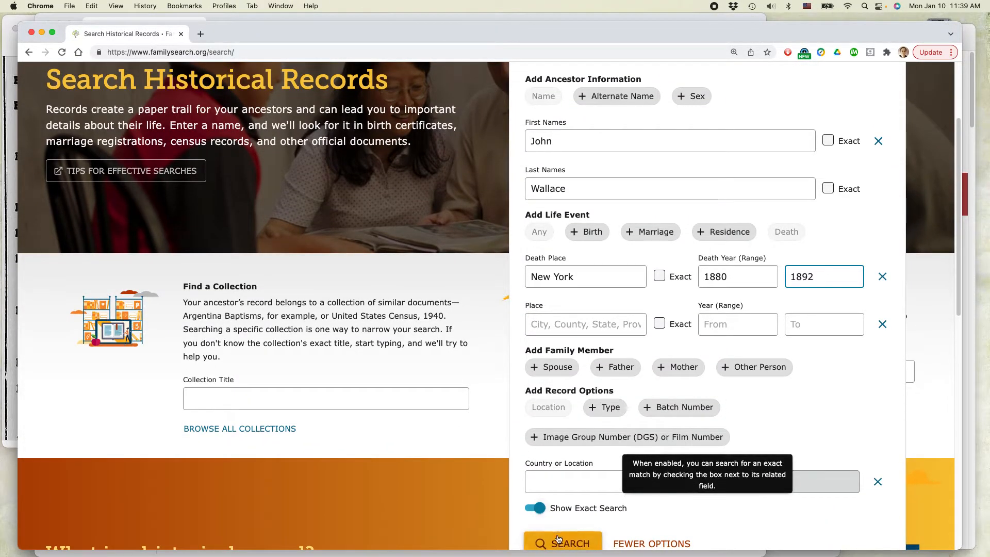
# Step: Run the John Wallace search and select the 11,700 result count
pyautogui.click(563, 543)
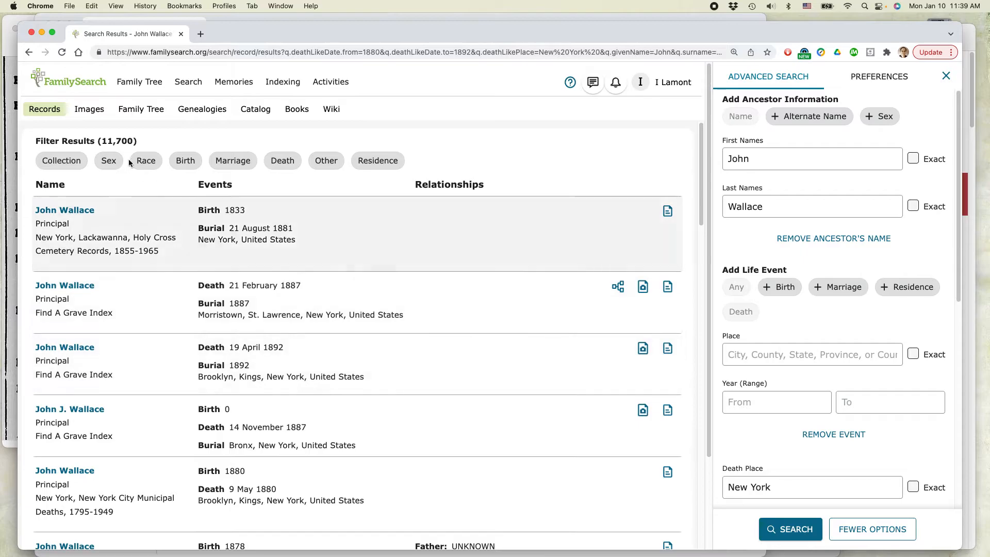
pyautogui.doubleClick(115, 140)
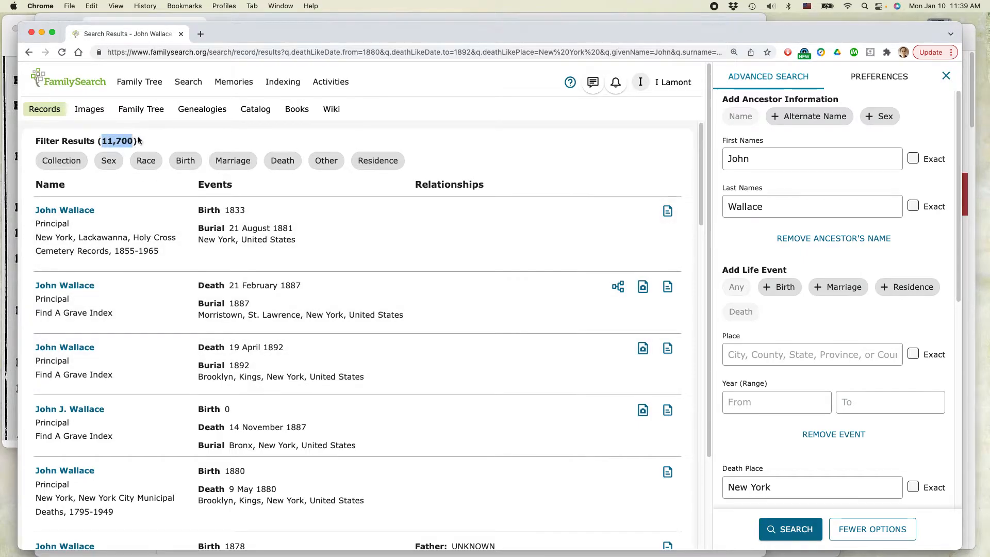
pyautogui.moveTo(209, 132)
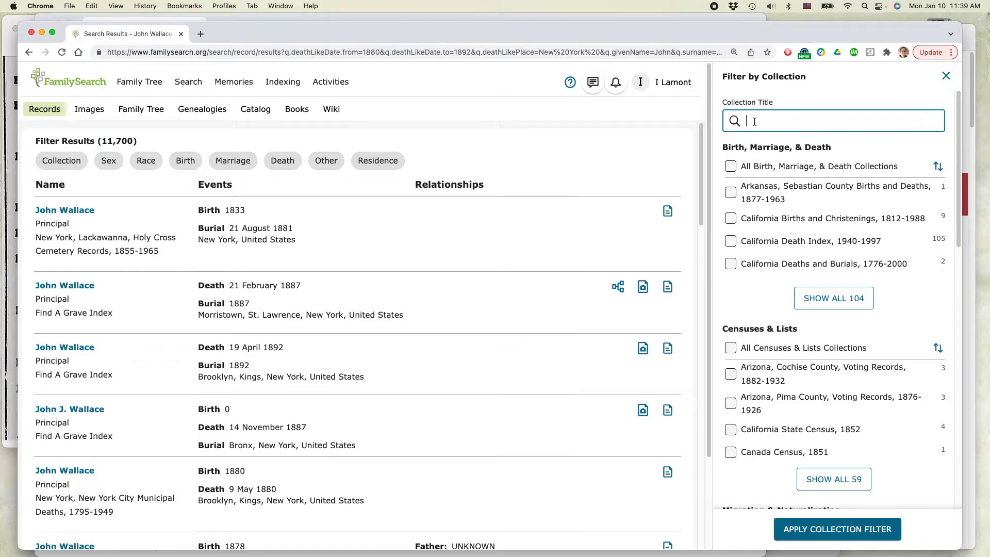
# Step: Filter results to the Find A Grave Index collection, leaving 46 records
pyautogui.write('Find')
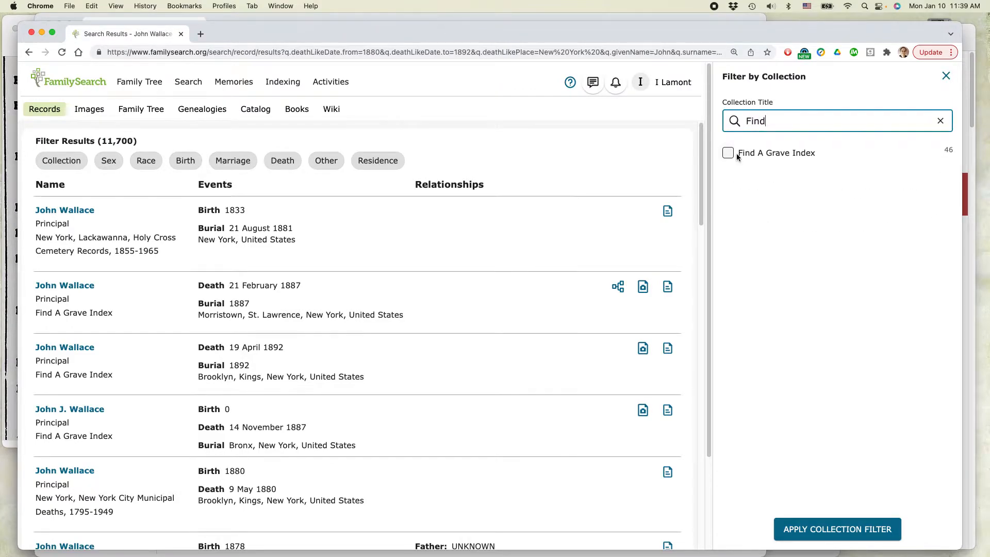
pyautogui.click(728, 152)
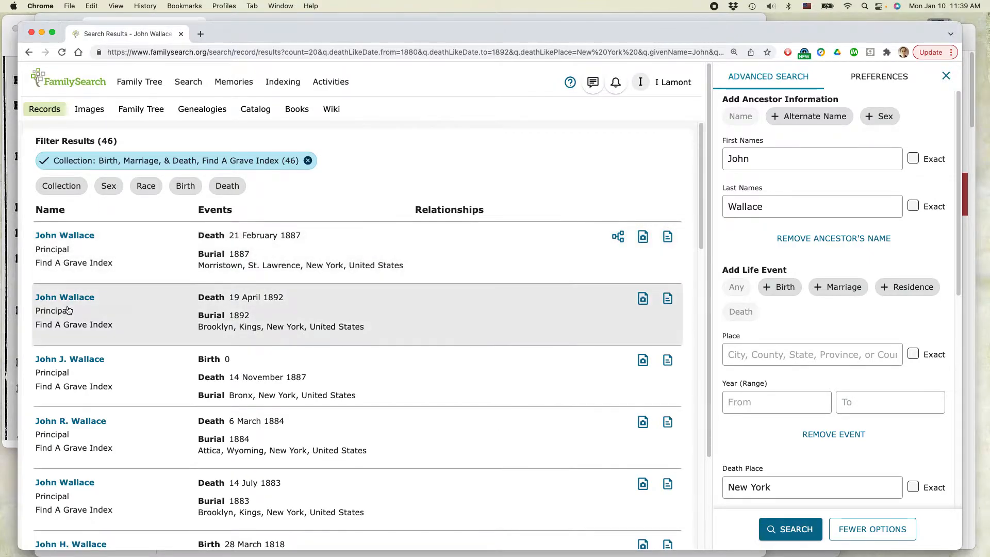
pyautogui.scroll(-3)
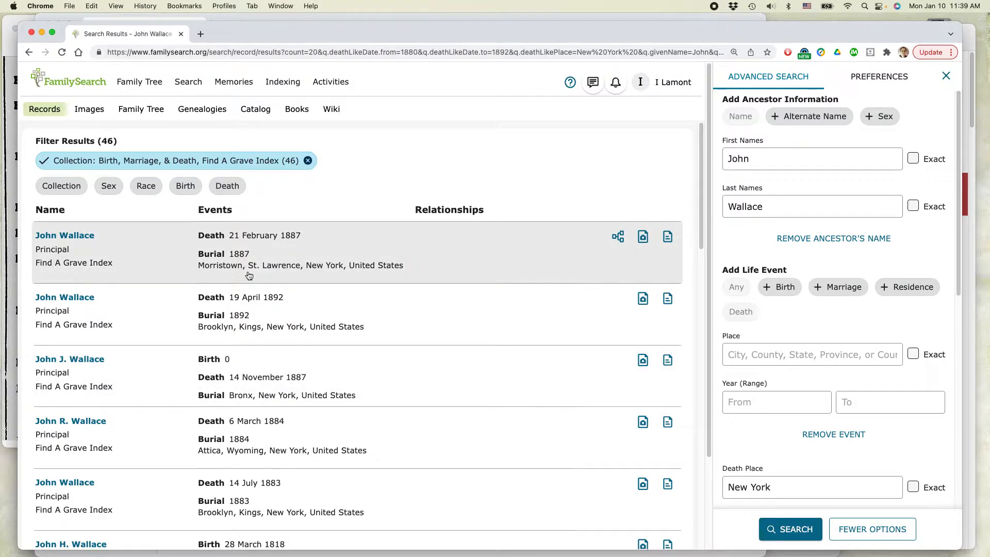
pyautogui.moveTo(269, 272)
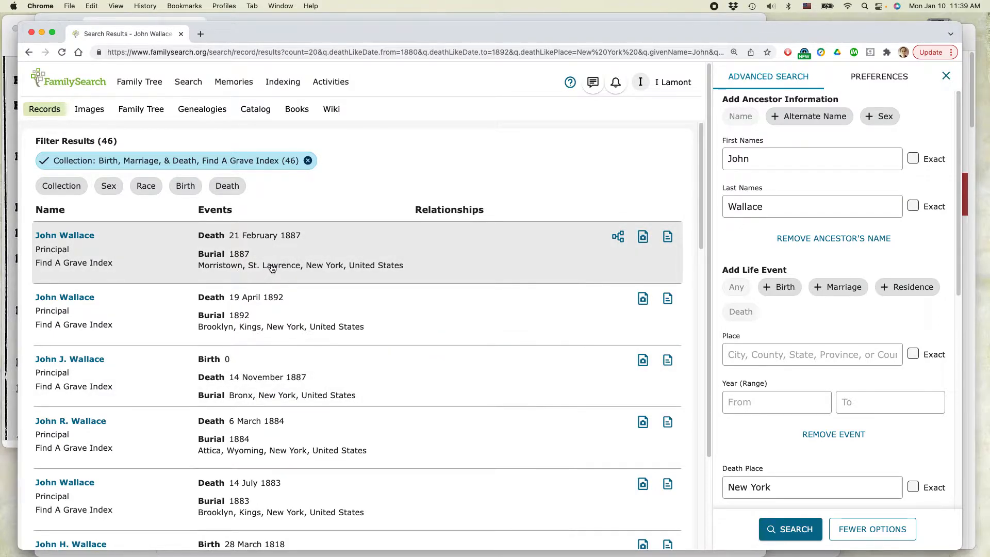
pyautogui.scroll(-3)
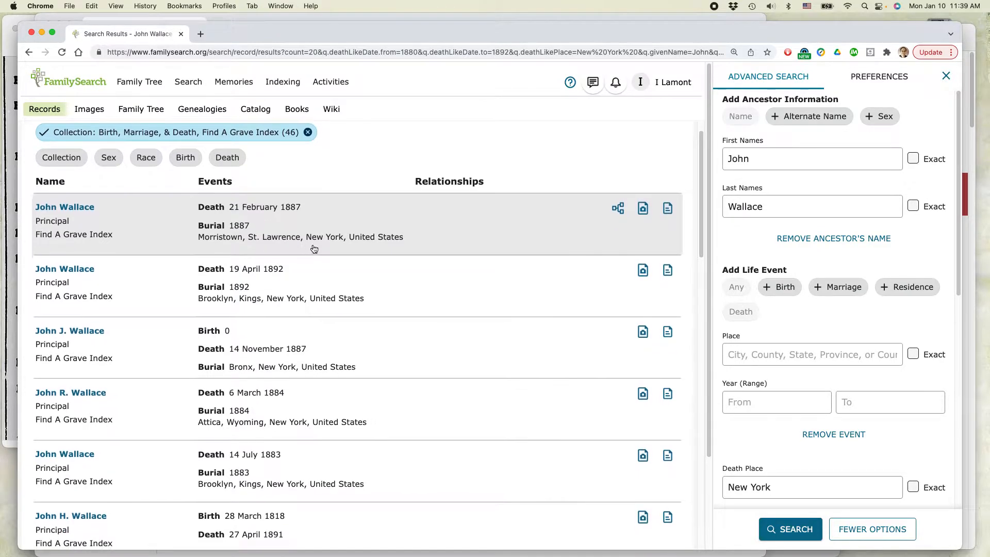
pyautogui.moveTo(448, 282)
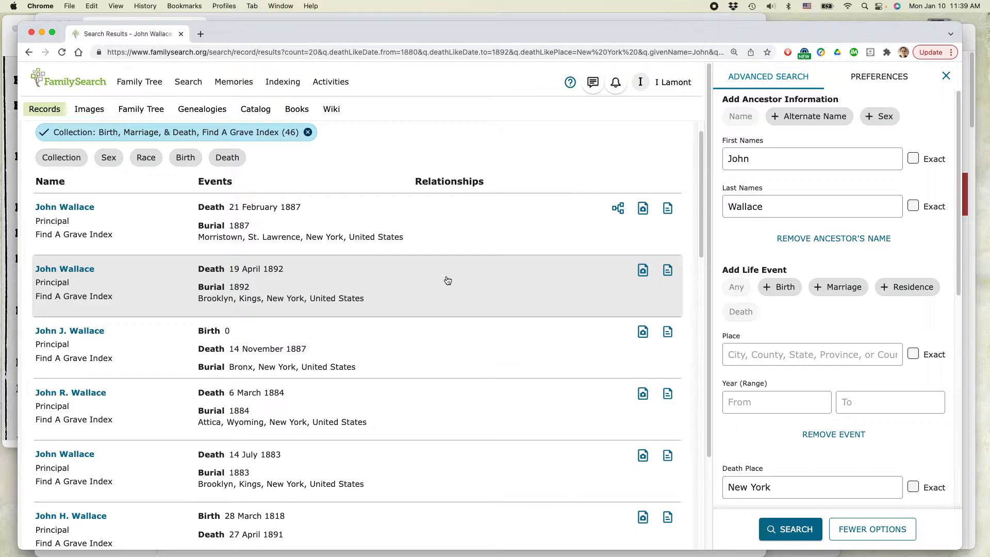
pyautogui.moveTo(200, 251)
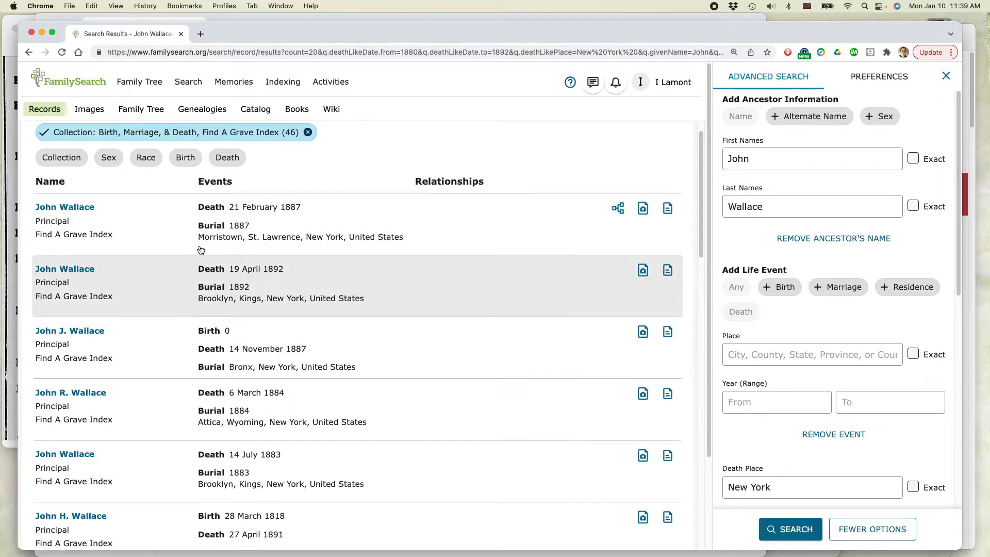
pyautogui.moveTo(233, 309)
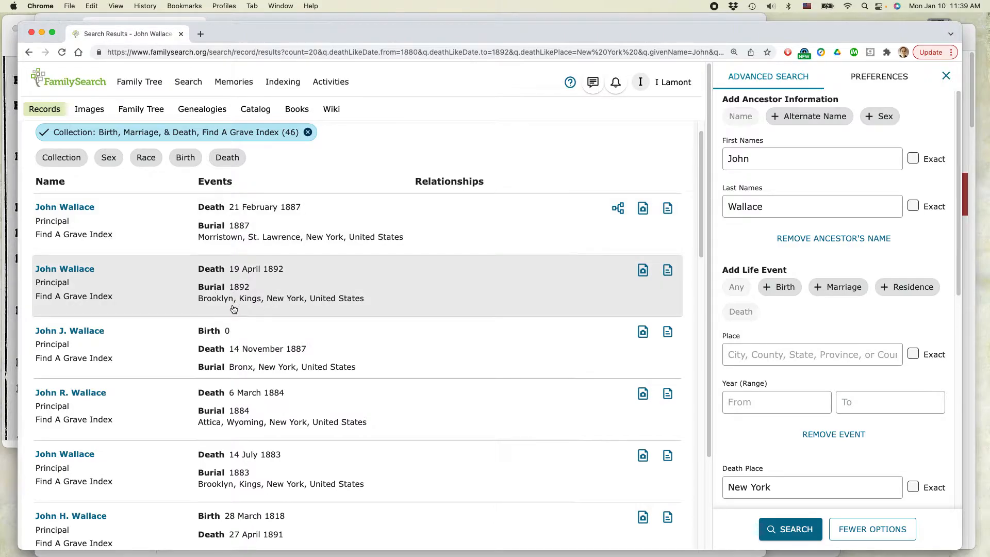
pyautogui.scroll(-3)
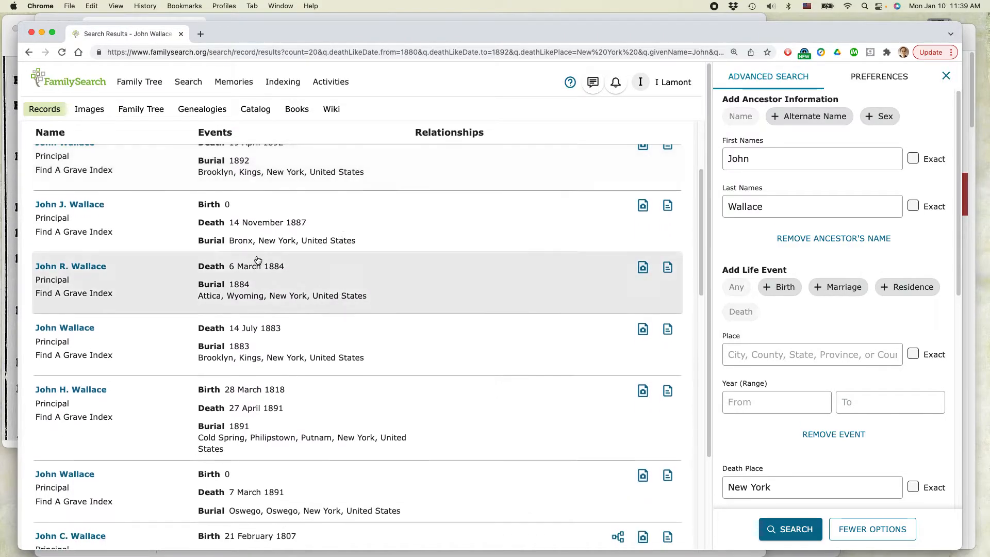
pyautogui.scroll(-3)
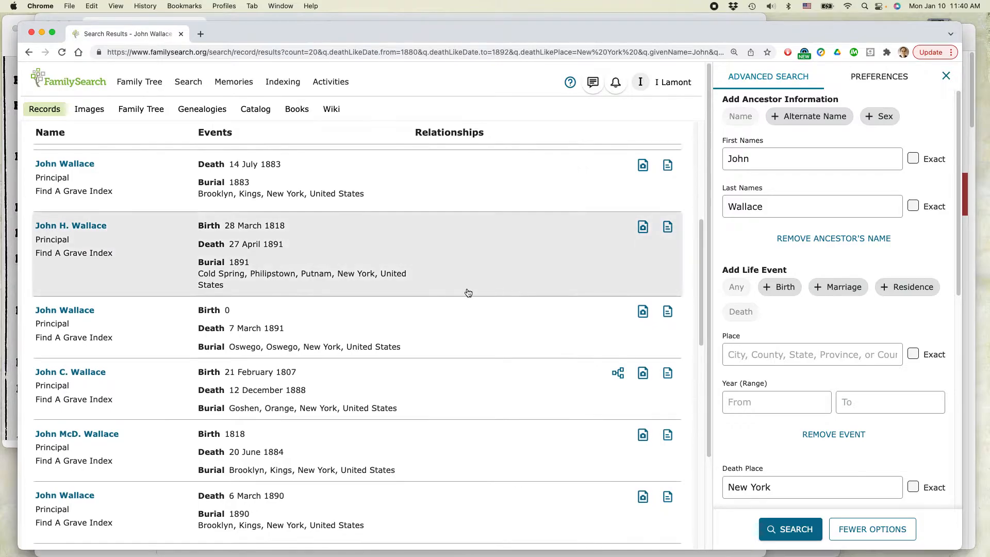
pyautogui.scroll(-3)
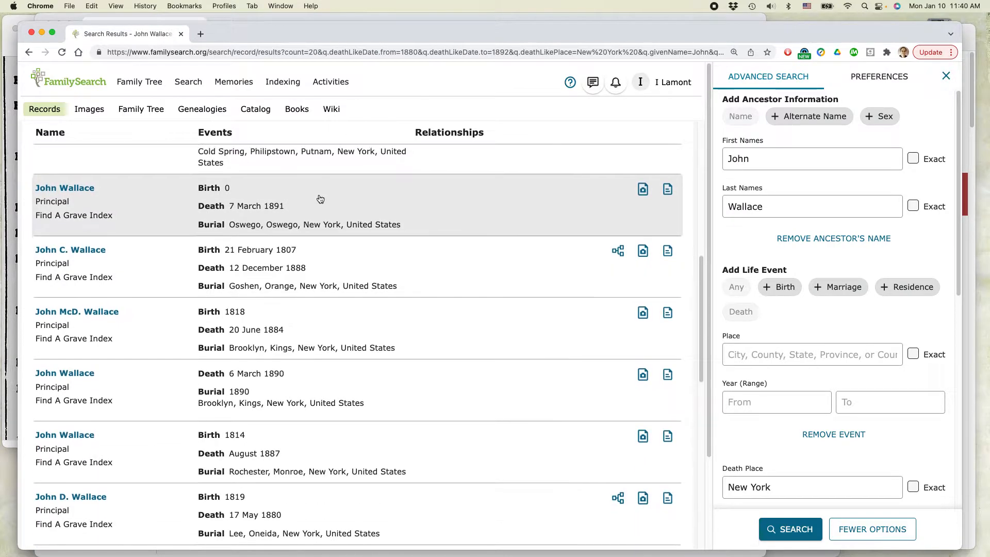
pyautogui.scroll(-3)
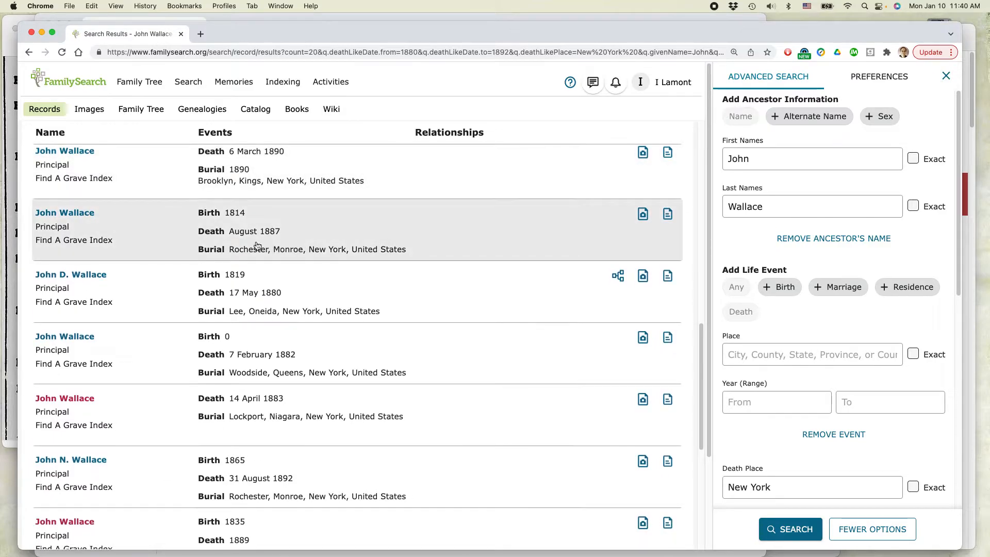
pyautogui.scroll(-3)
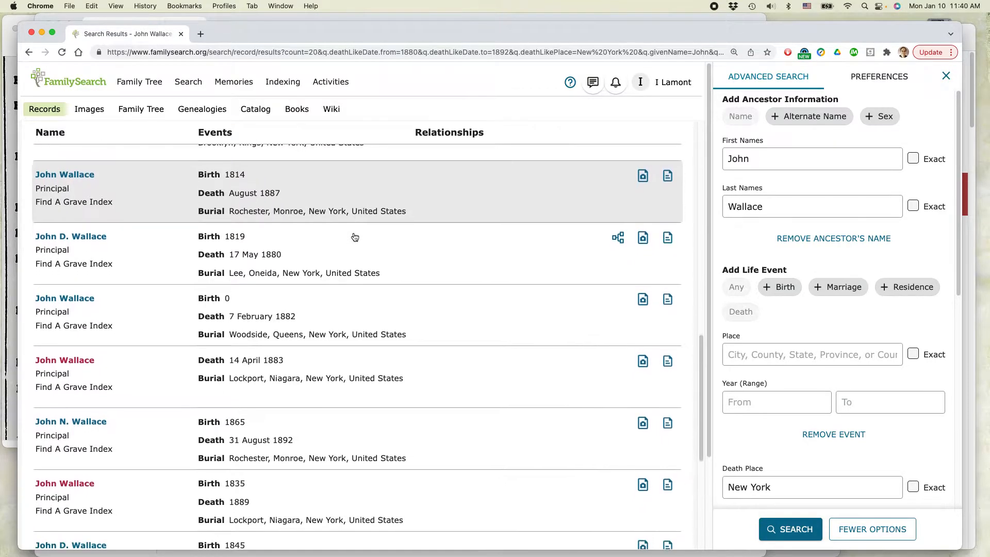
# Step: Bring up the link menu for the image on the 14 April 1883 Lockport record
pyautogui.scroll(-3)
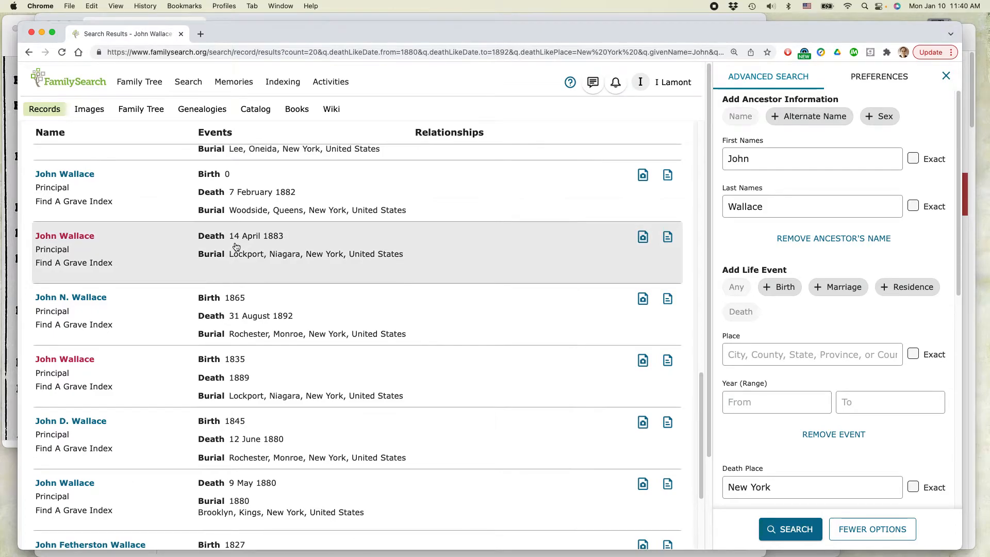
pyautogui.moveTo(238, 245)
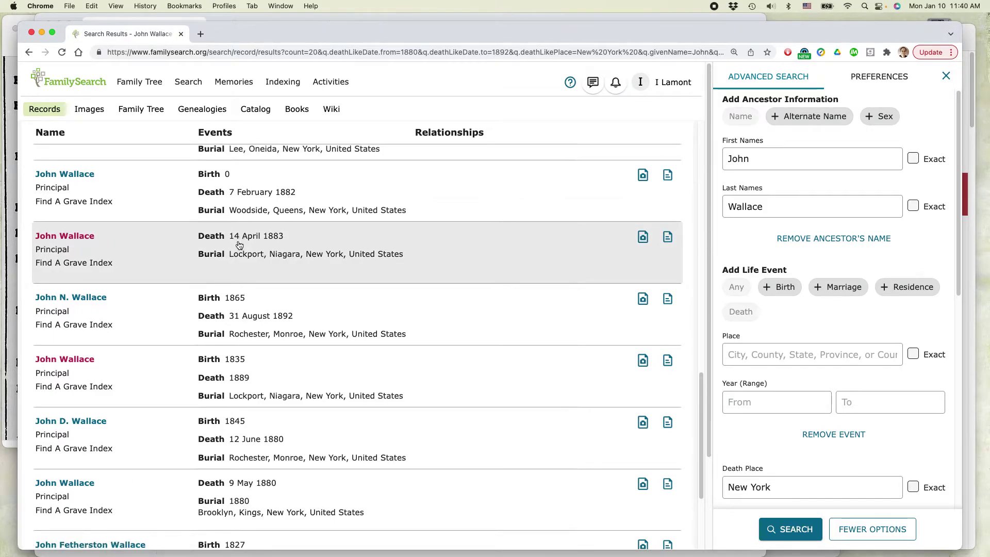
pyautogui.moveTo(266, 266)
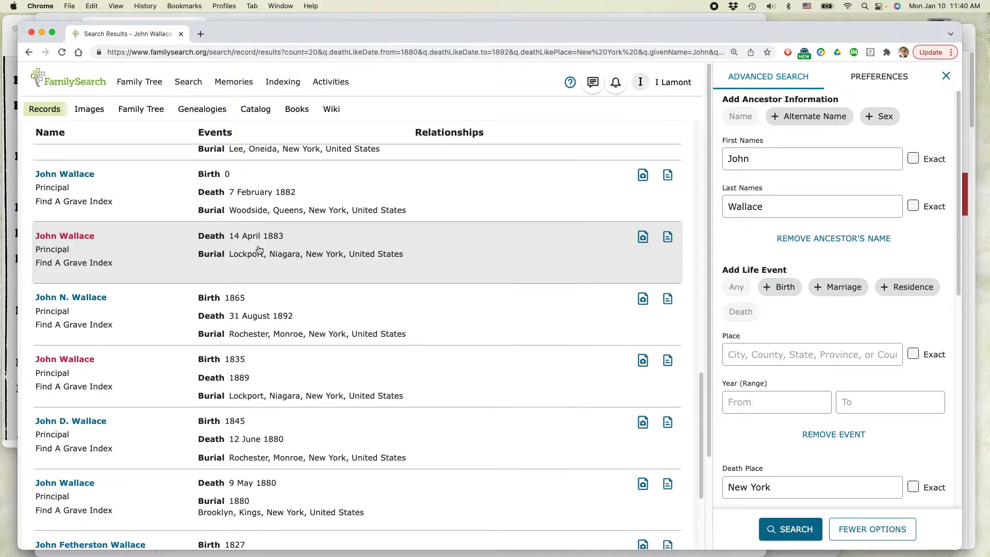
pyautogui.moveTo(427, 247)
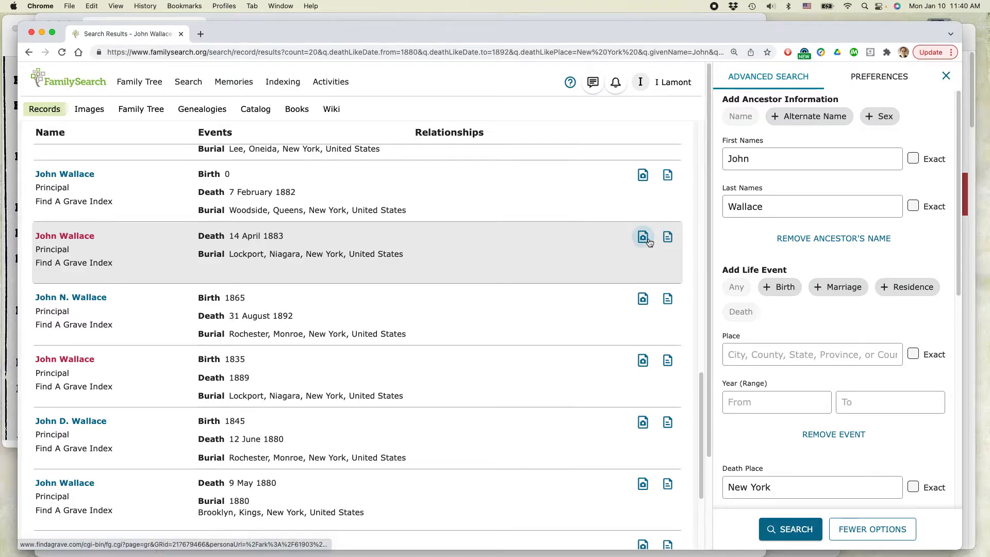
pyautogui.moveTo(643, 238)
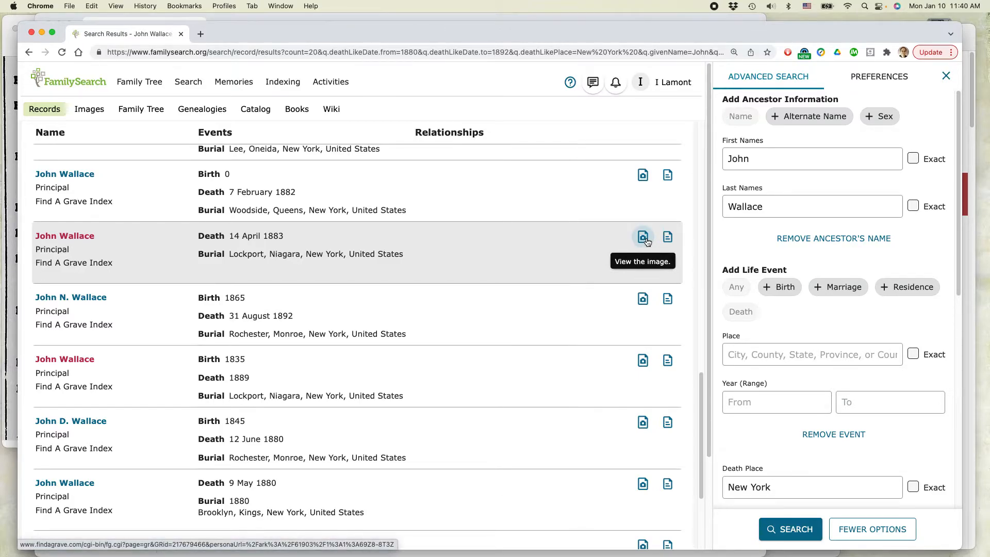
pyautogui.rightClick(643, 237)
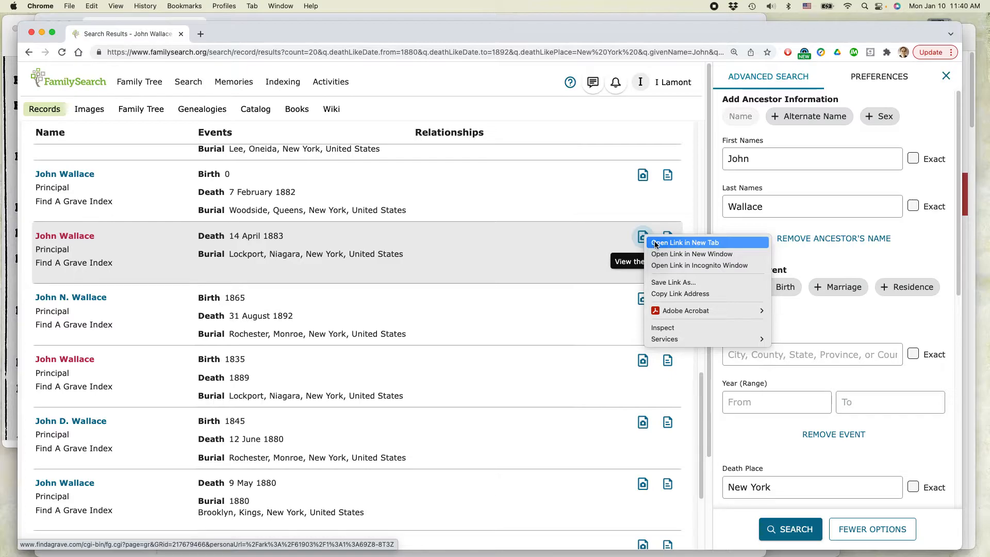
# Step: Open the 1883 Almshouse Cemetery memorial for John Wallace in a new tab
pyautogui.click(685, 242)
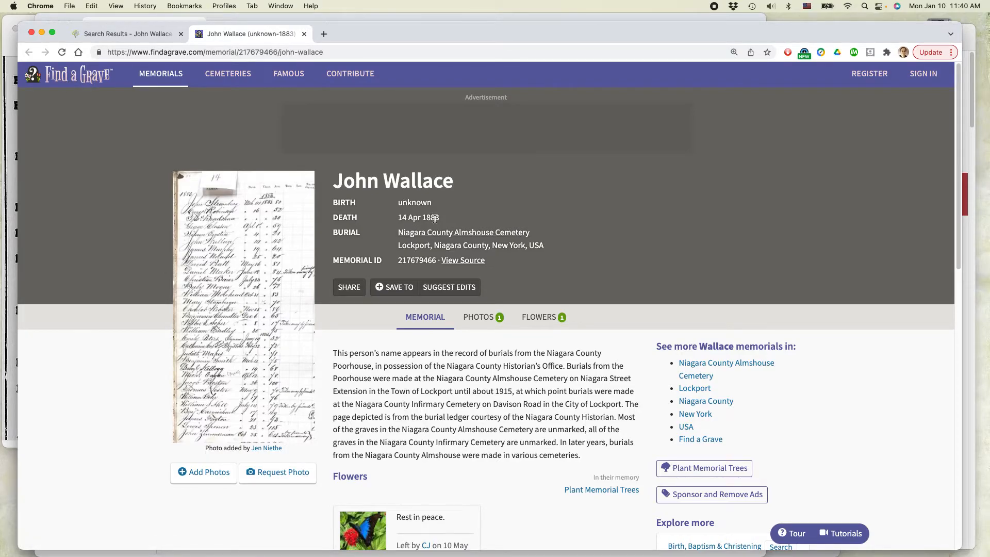
pyautogui.moveTo(451, 241)
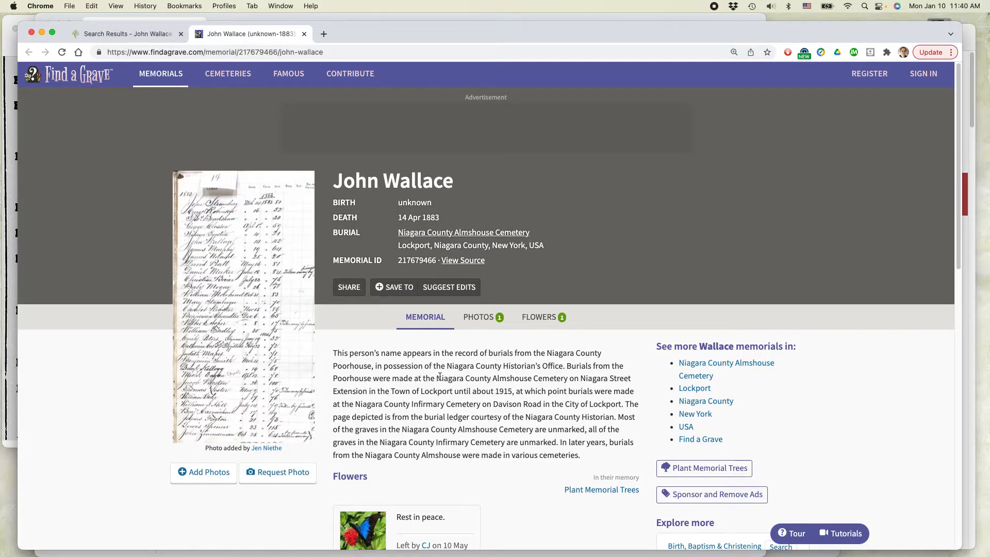
pyautogui.moveTo(447, 366); pyautogui.dragTo(549, 365)
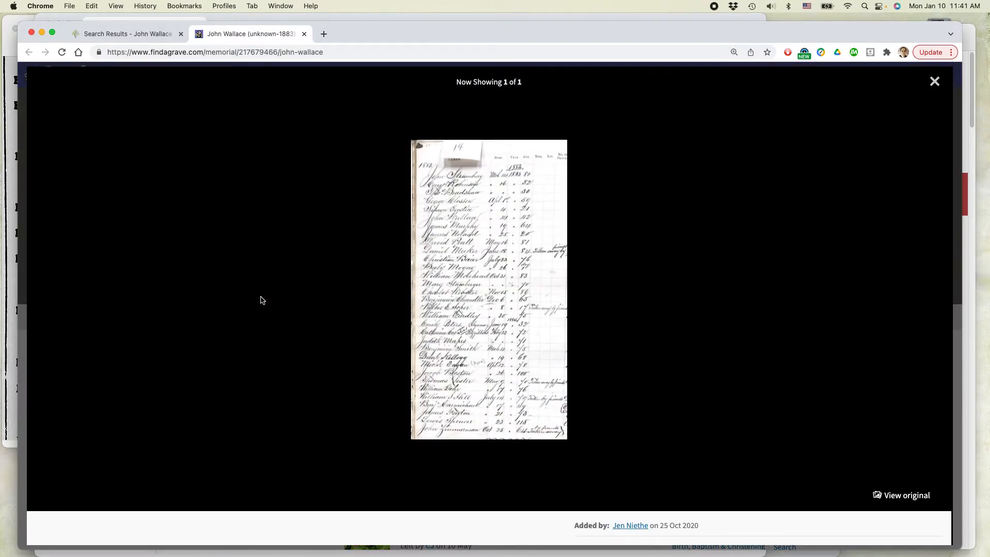
pyautogui.moveTo(457, 232)
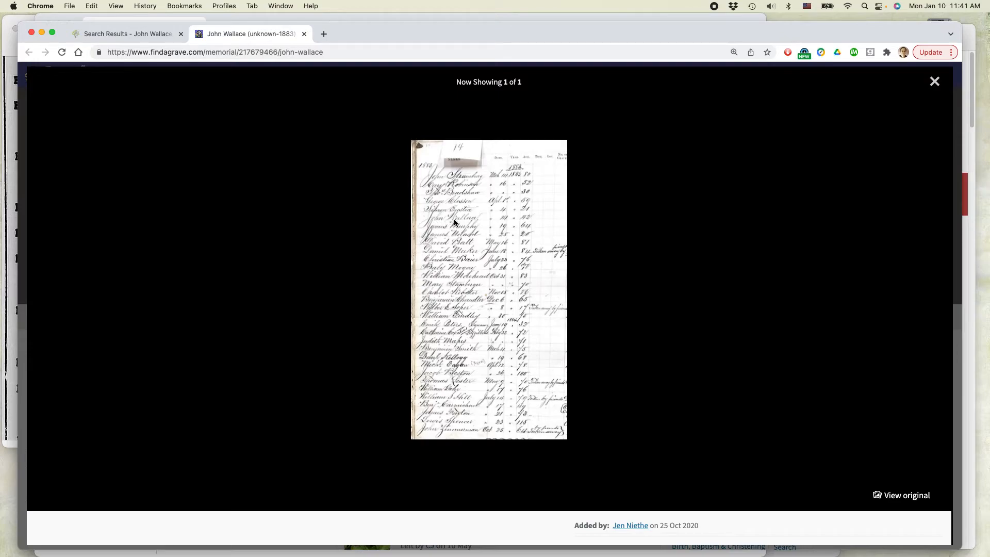
pyautogui.moveTo(503, 225)
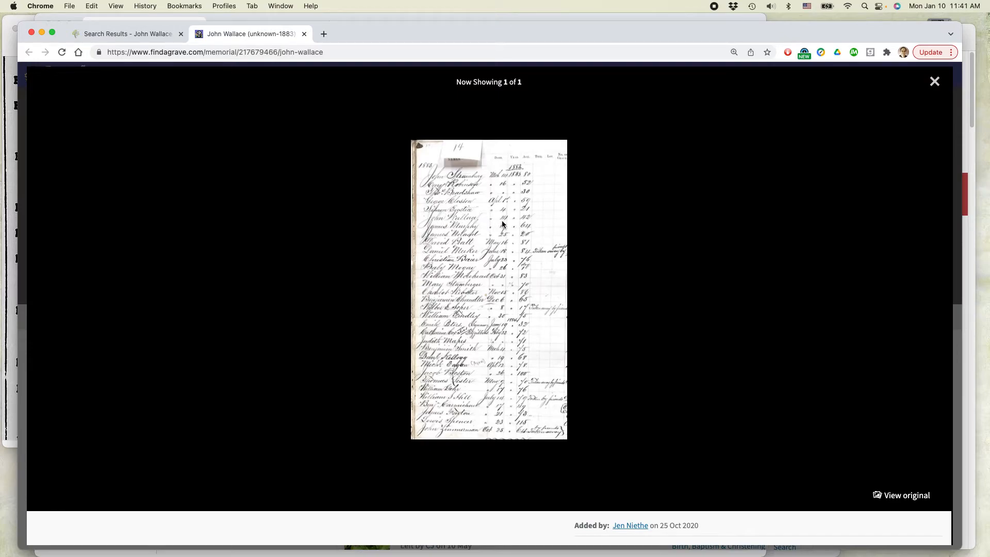
pyautogui.moveTo(527, 223)
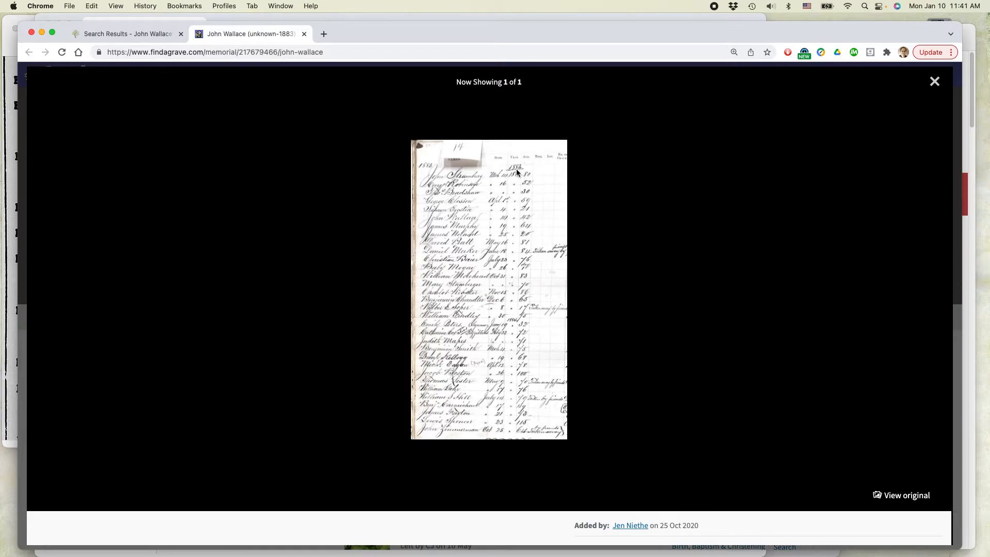
pyautogui.moveTo(645, 193)
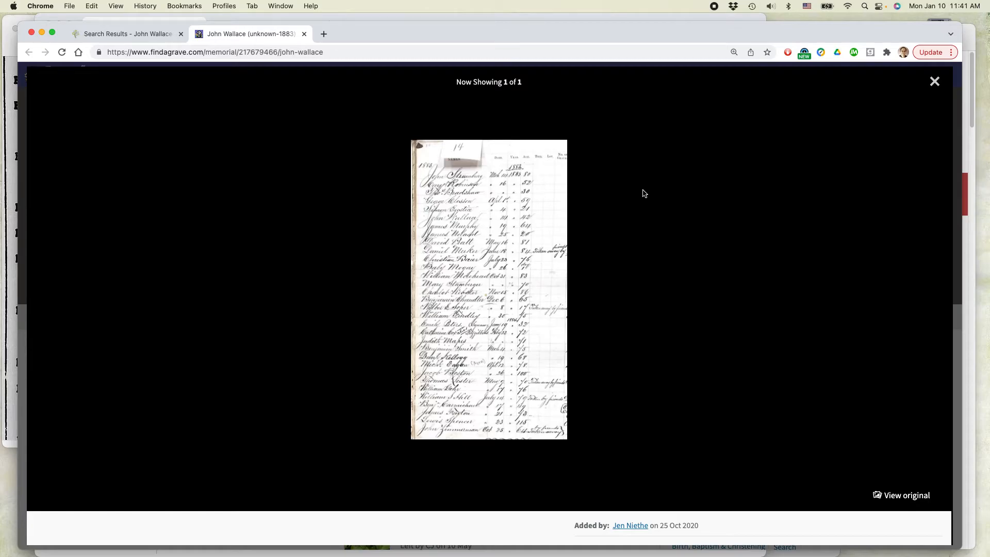
pyautogui.moveTo(624, 204)
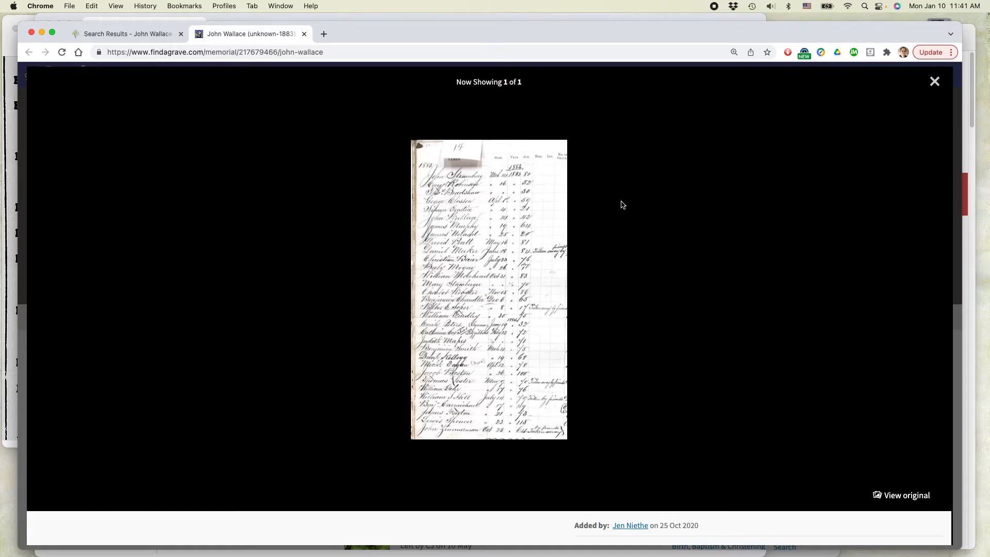
pyautogui.moveTo(934, 82)
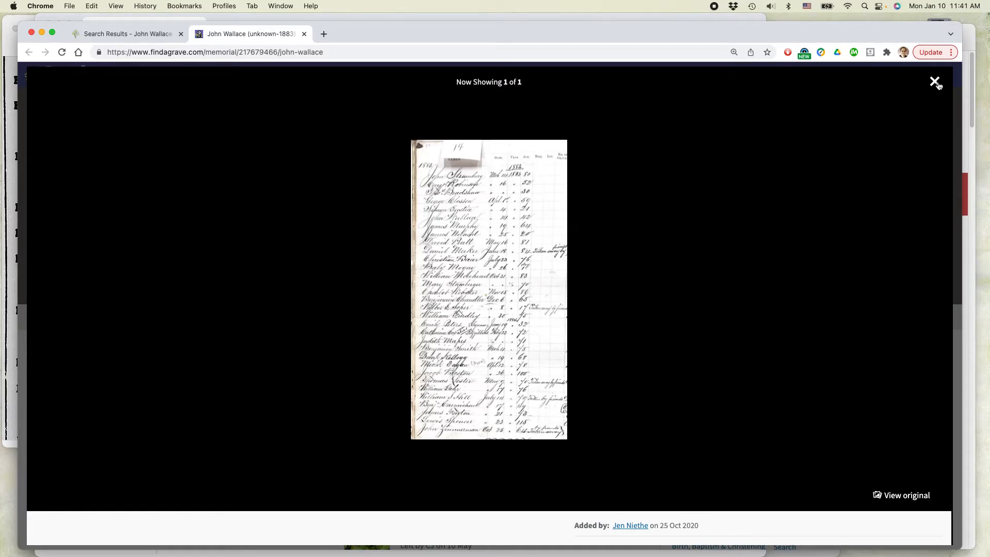
# Step: Close the burial ledger photo viewer to return to the memorial page
pyautogui.click(934, 81)
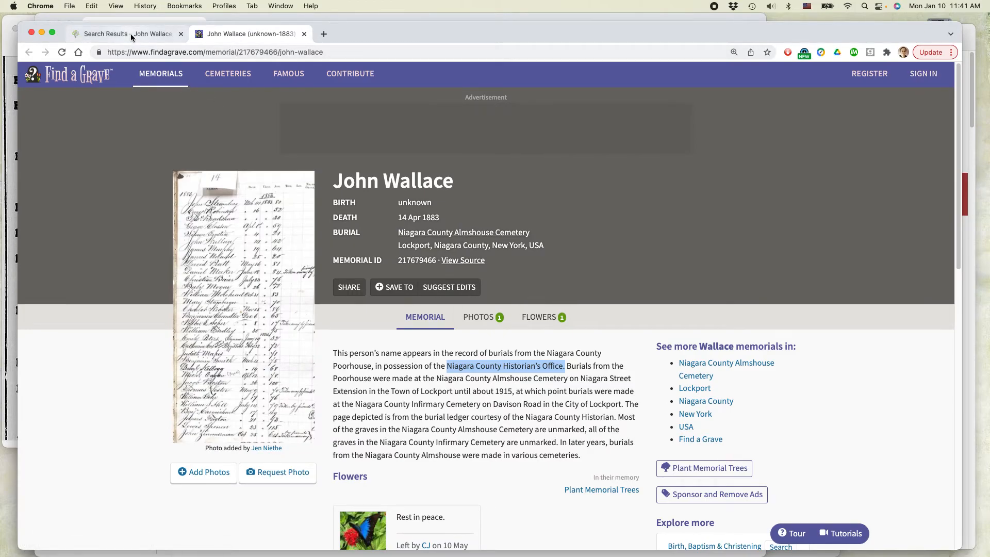
# Step: Back in Search Results, open the 1835–1889 John Wallace record in a new tab
pyautogui.click(124, 33)
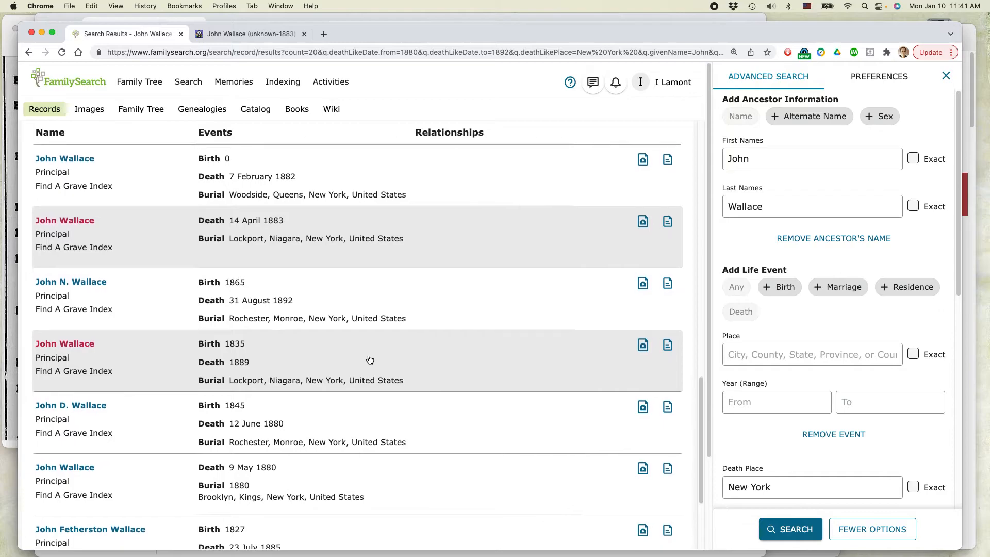
pyautogui.scroll(-3)
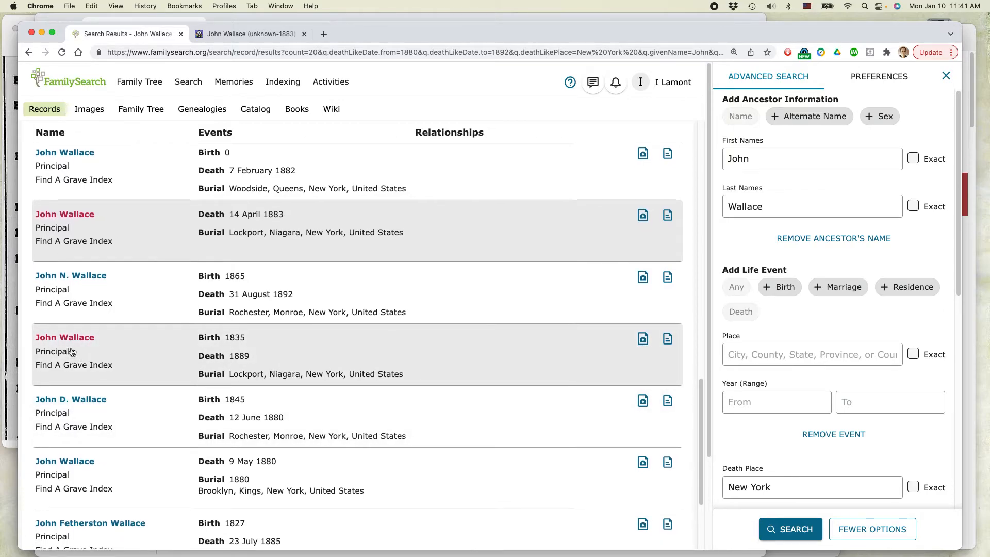
pyautogui.moveTo(231, 342)
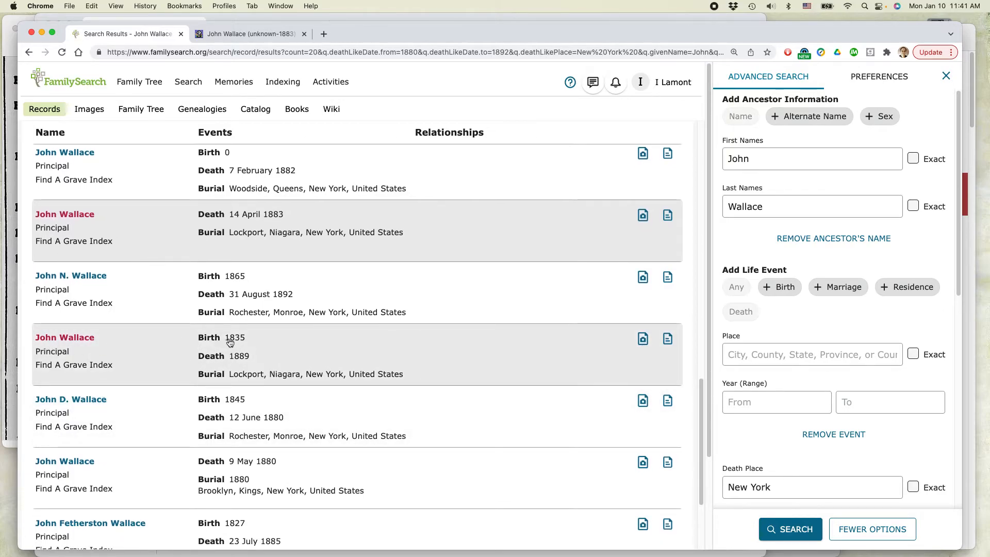
pyautogui.moveTo(243, 342)
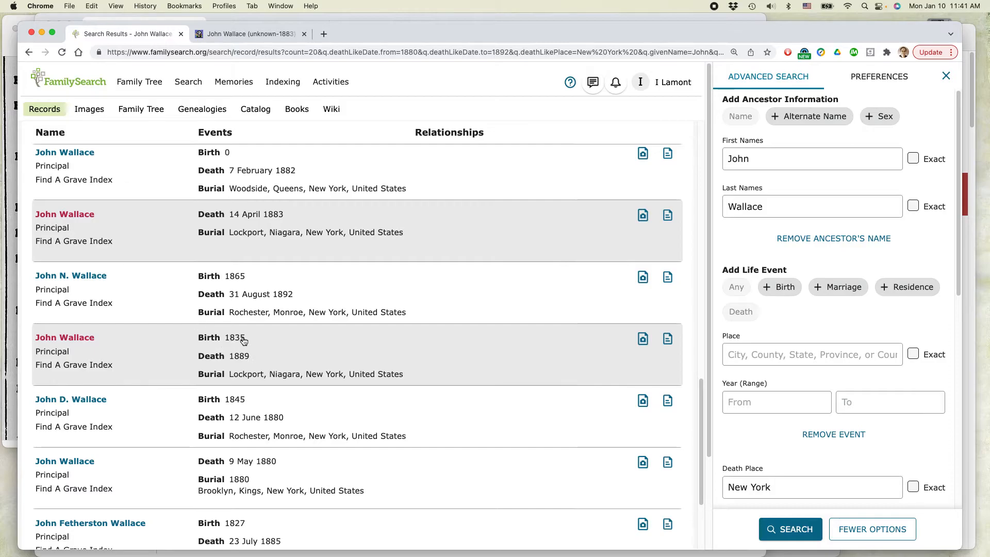
pyautogui.moveTo(508, 373)
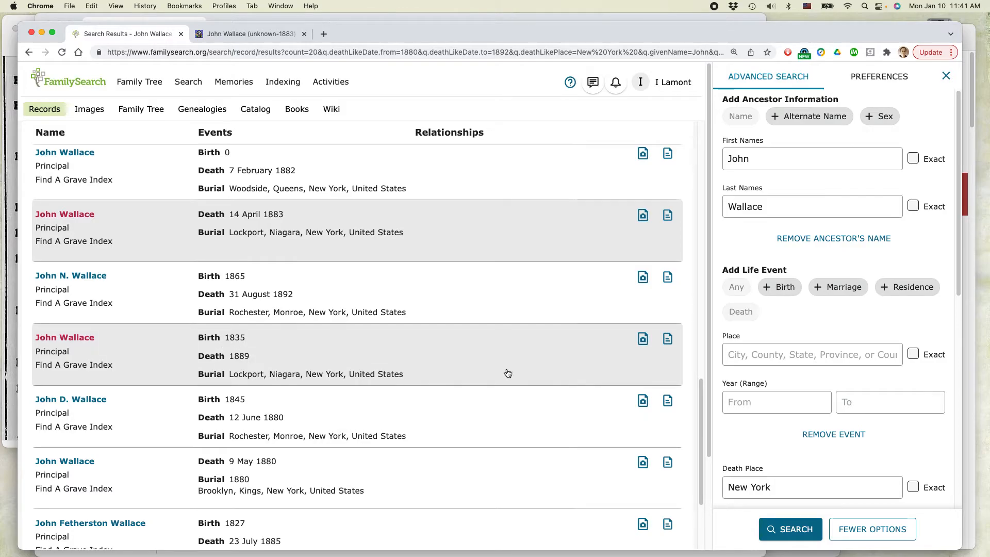
pyautogui.moveTo(44, 373)
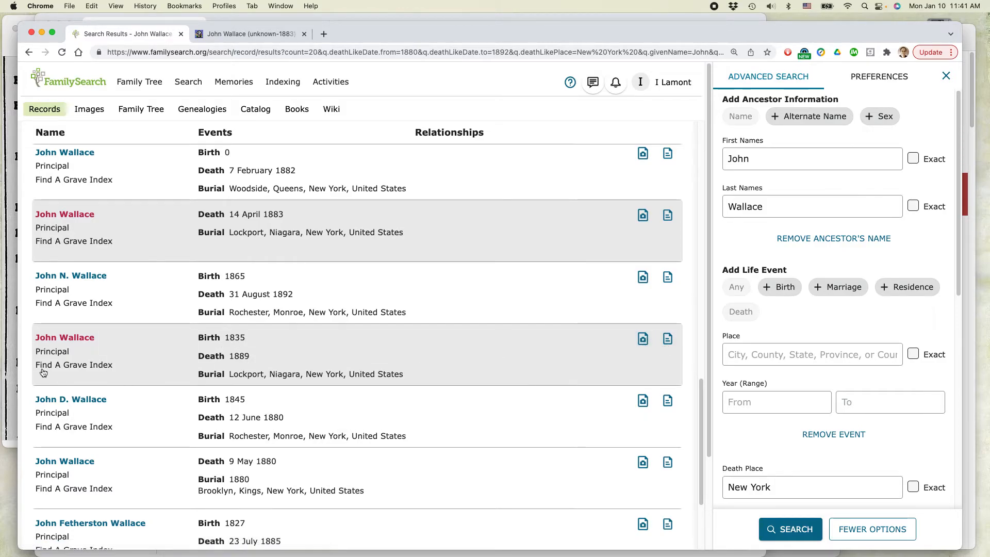
pyautogui.rightClick(667, 339)
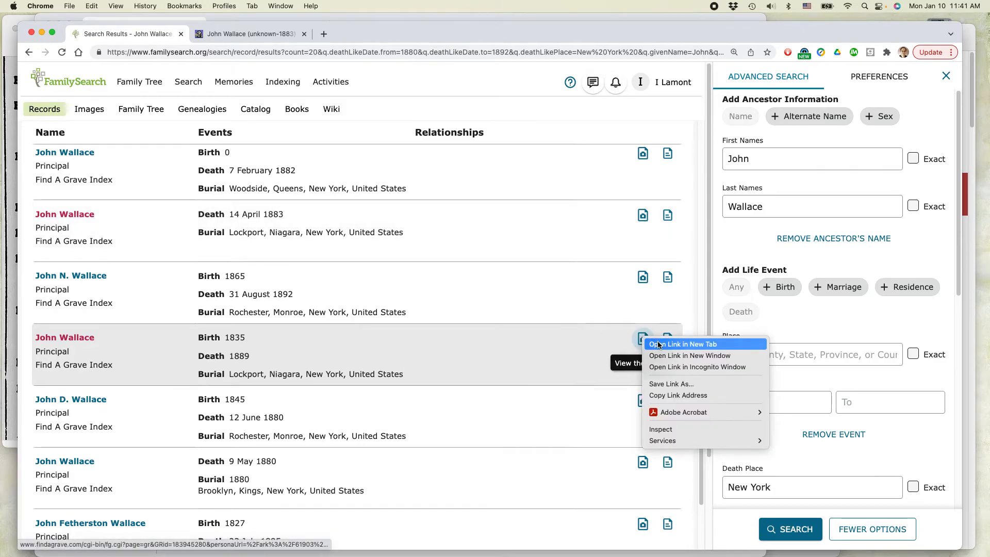
pyautogui.click(683, 344)
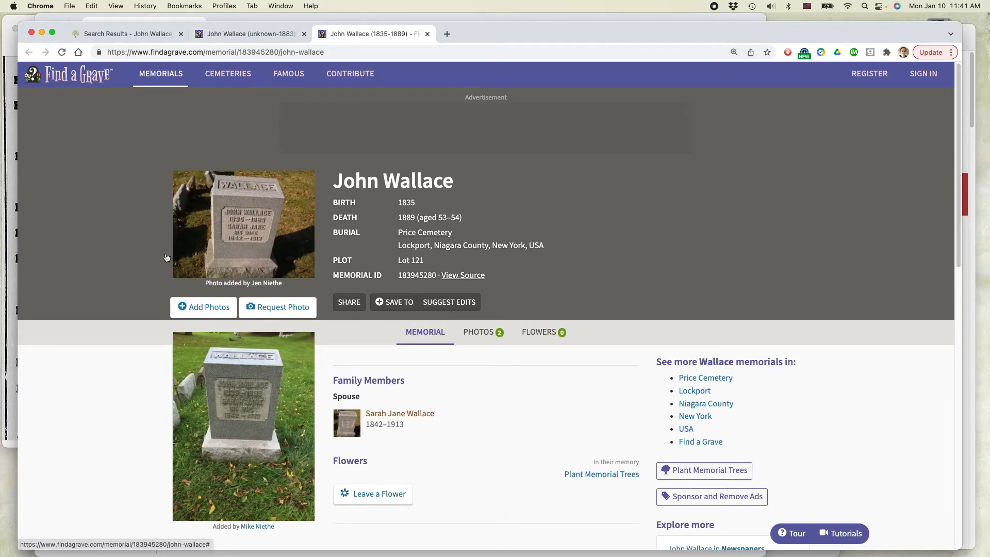
# Step: Enlarge the Price Cemetery headstone photo, check its image options, then close the viewer
pyautogui.click(243, 224)
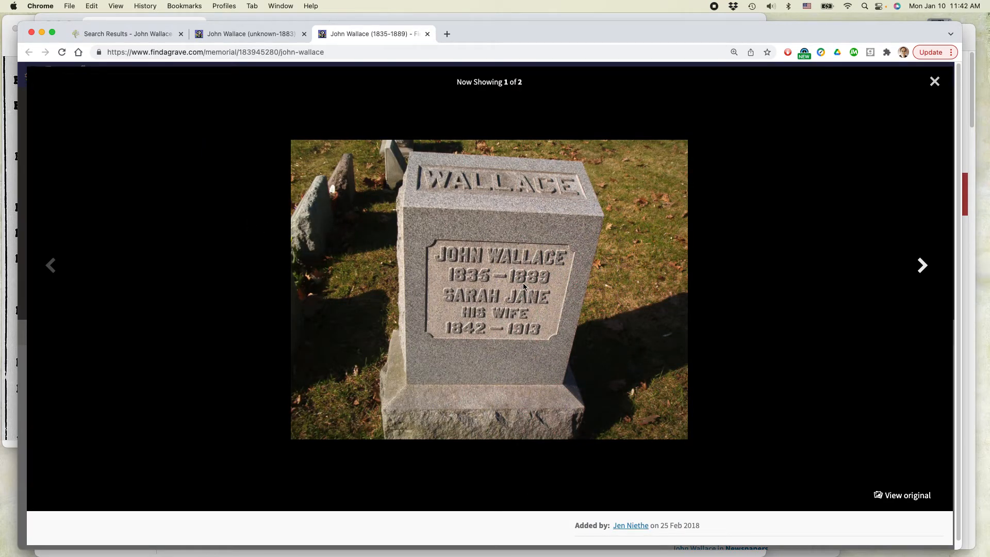
pyautogui.moveTo(449, 301)
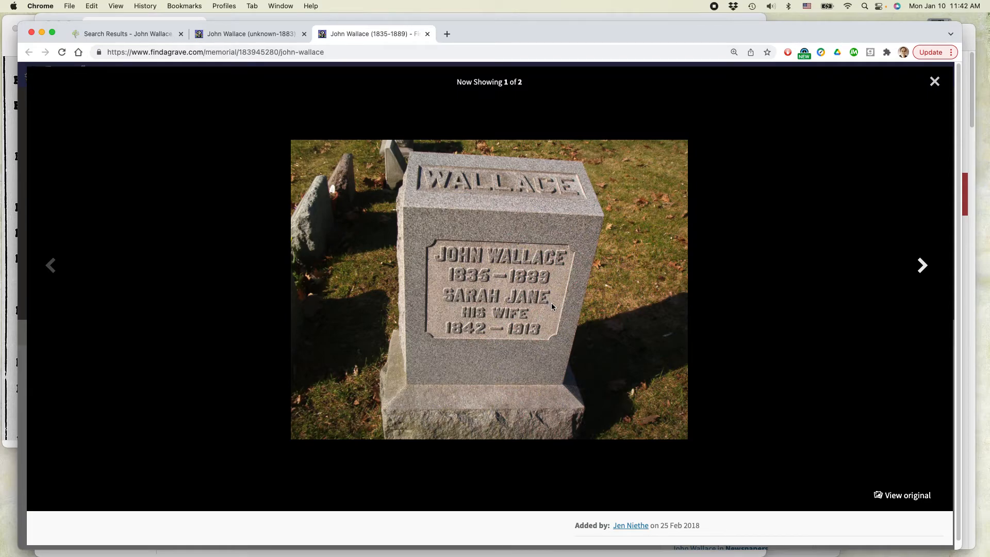
pyautogui.moveTo(551, 309)
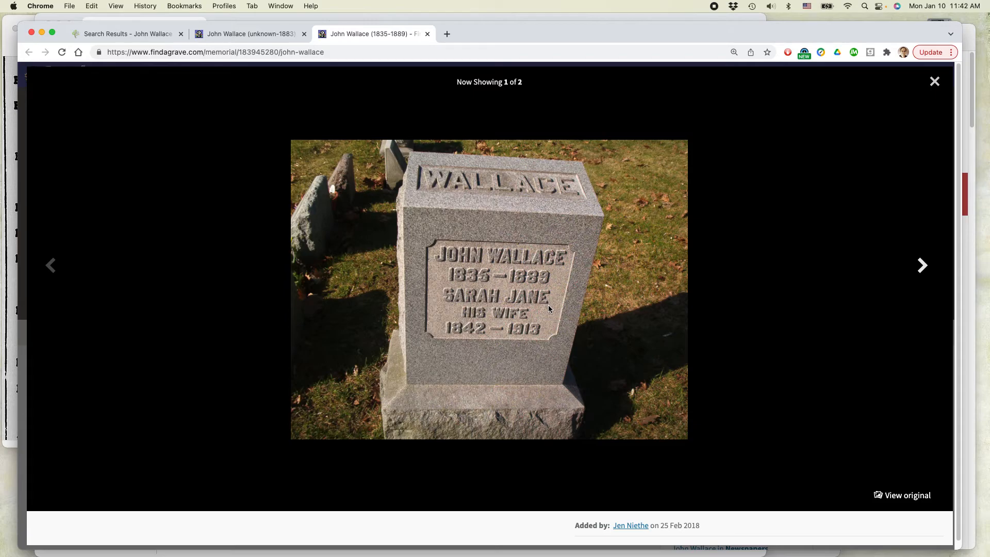
pyautogui.moveTo(534, 332)
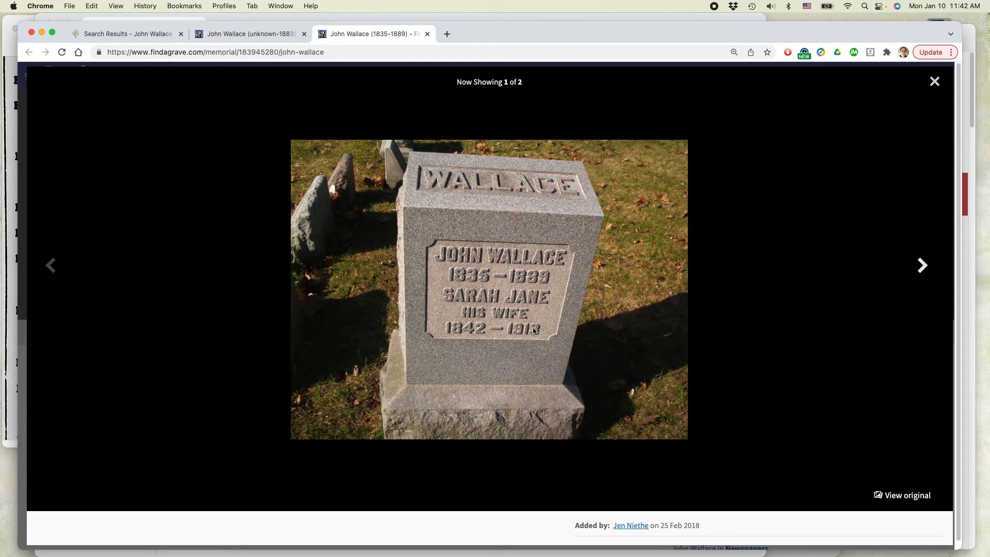
pyautogui.moveTo(575, 306)
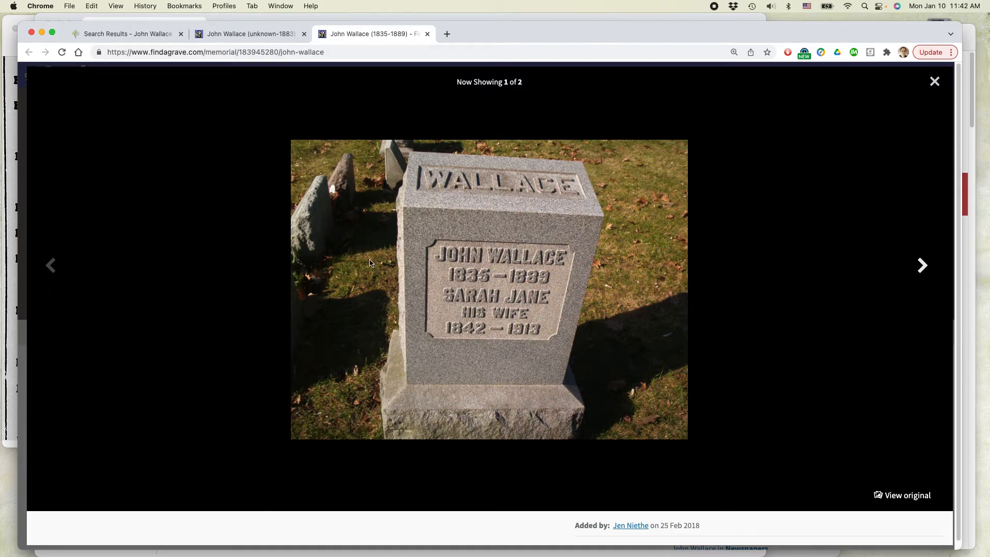
pyautogui.moveTo(662, 227)
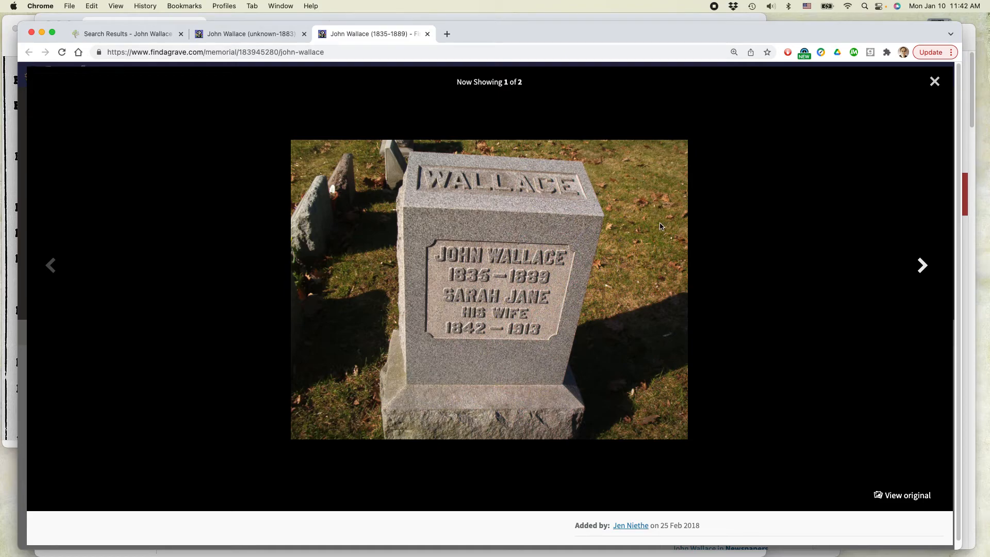
pyautogui.moveTo(626, 230)
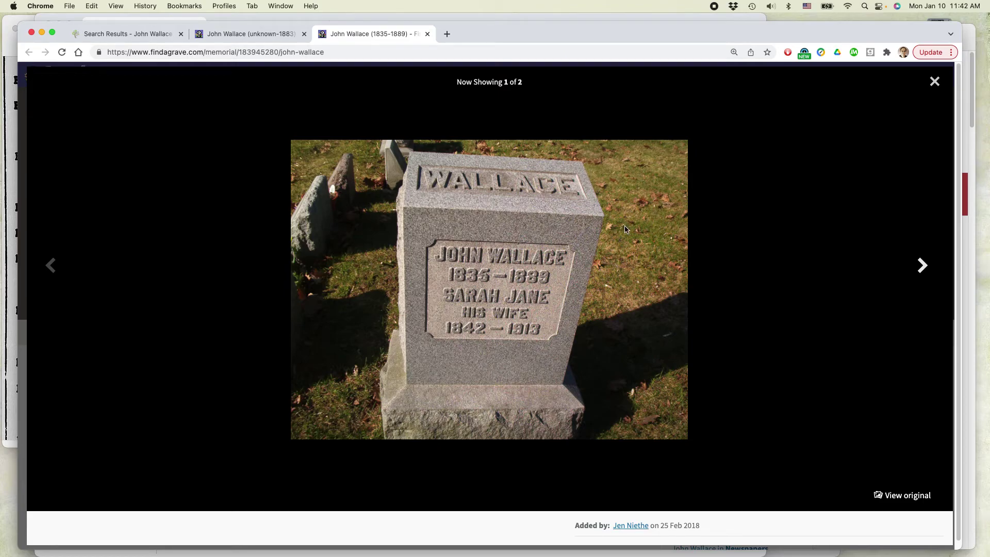
pyautogui.rightClick(625, 230)
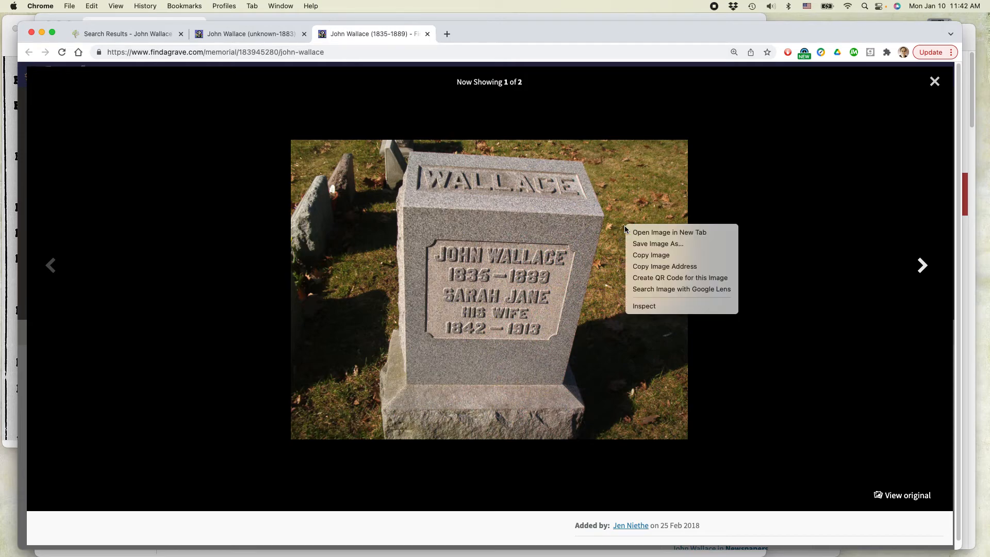
pyautogui.moveTo(660, 244)
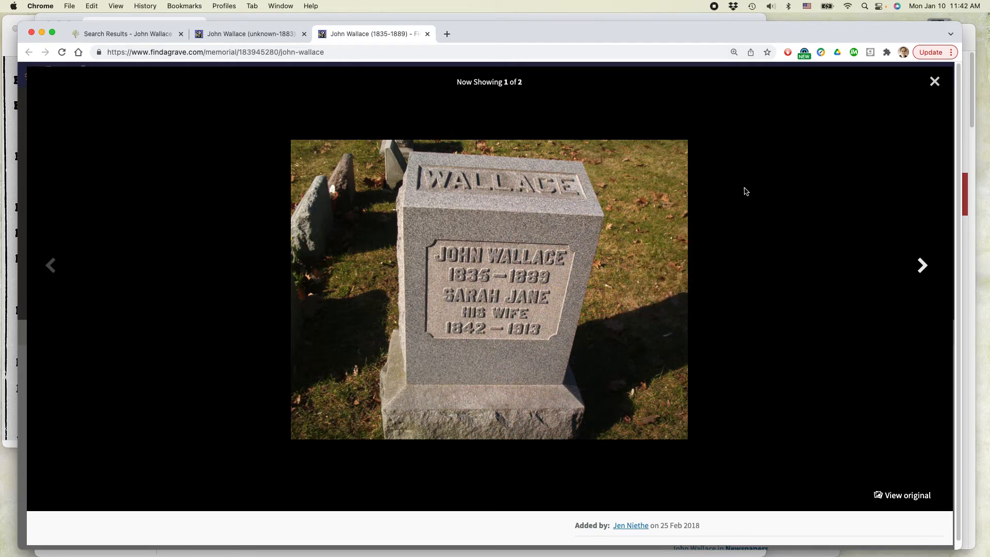
pyautogui.moveTo(615, 309)
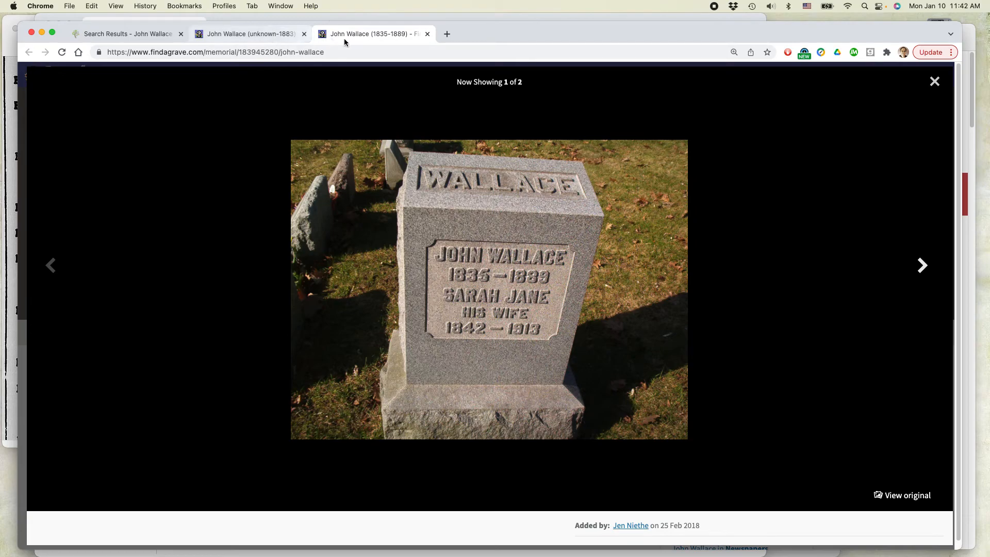
pyautogui.click(934, 81)
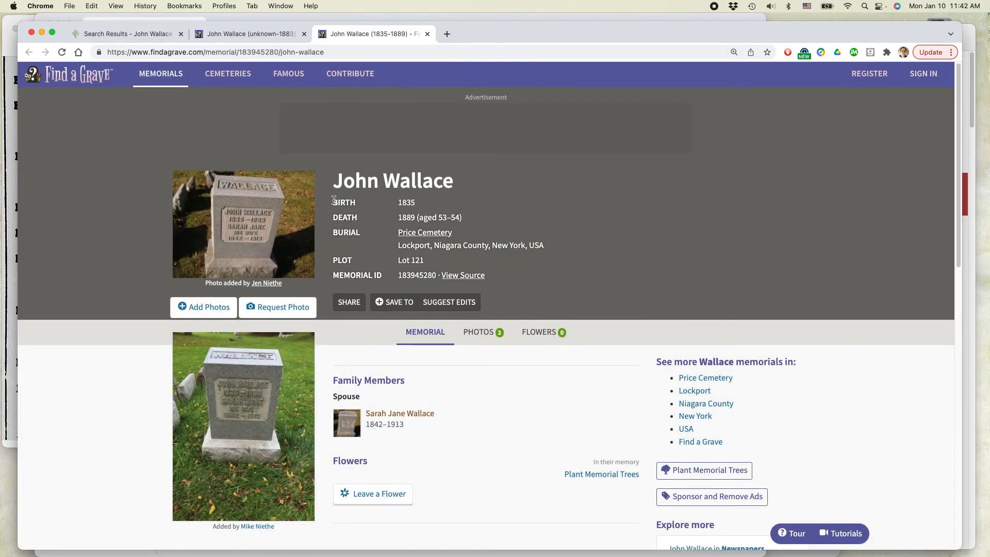
# Step: Highlight the birth, death and burial details, then select plot Lot 121 at Price Cemetery
pyautogui.moveTo(332, 201); pyautogui.dragTo(505, 265)
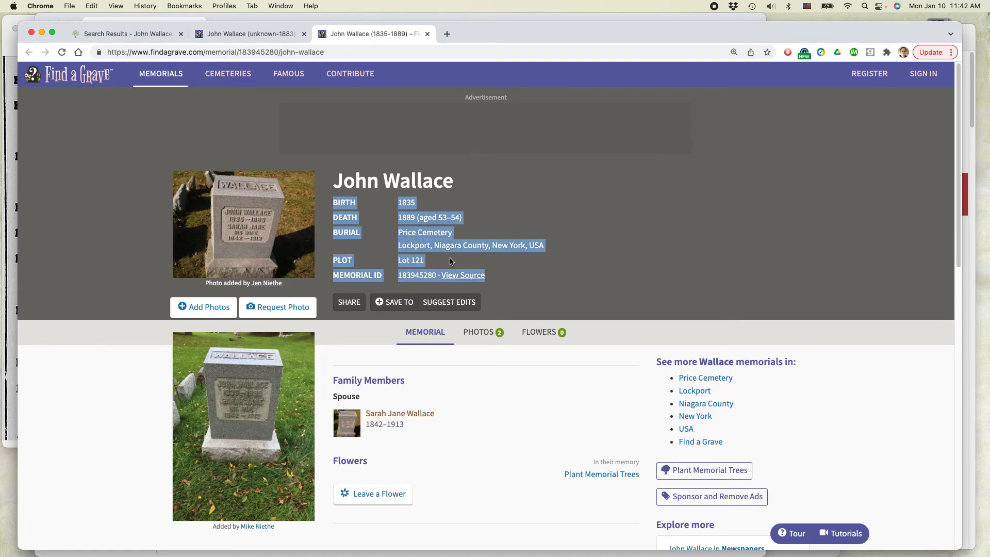
pyautogui.click(449, 262)
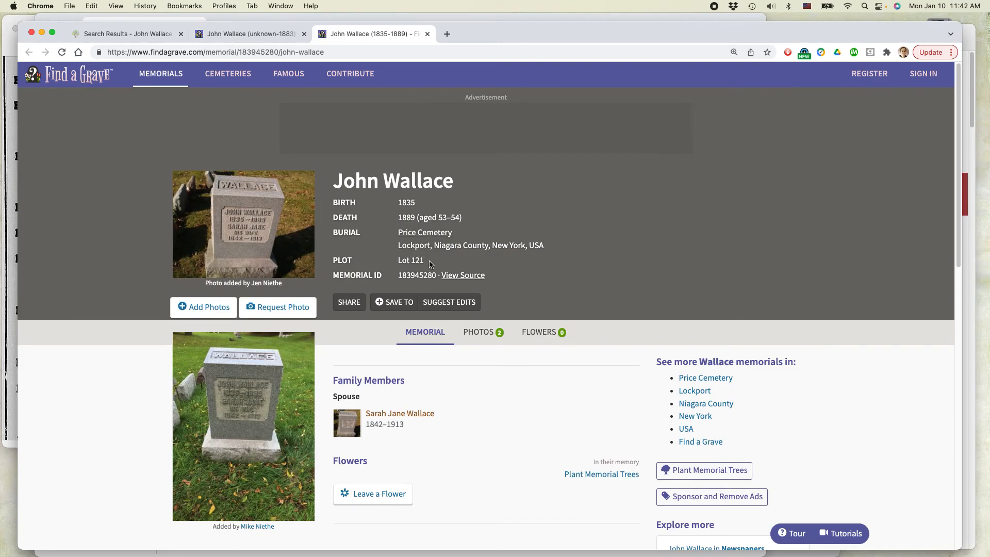
pyautogui.doubleClick(411, 260)
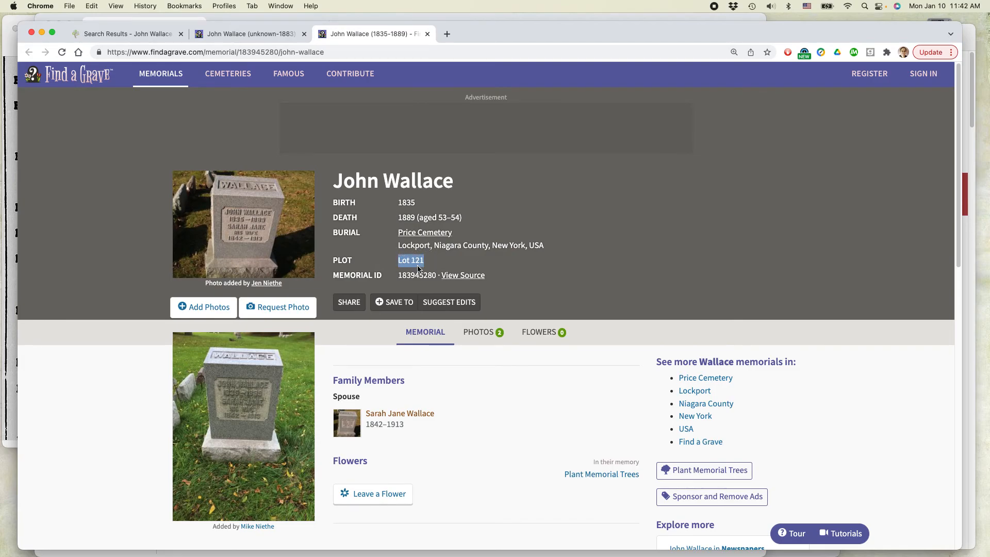